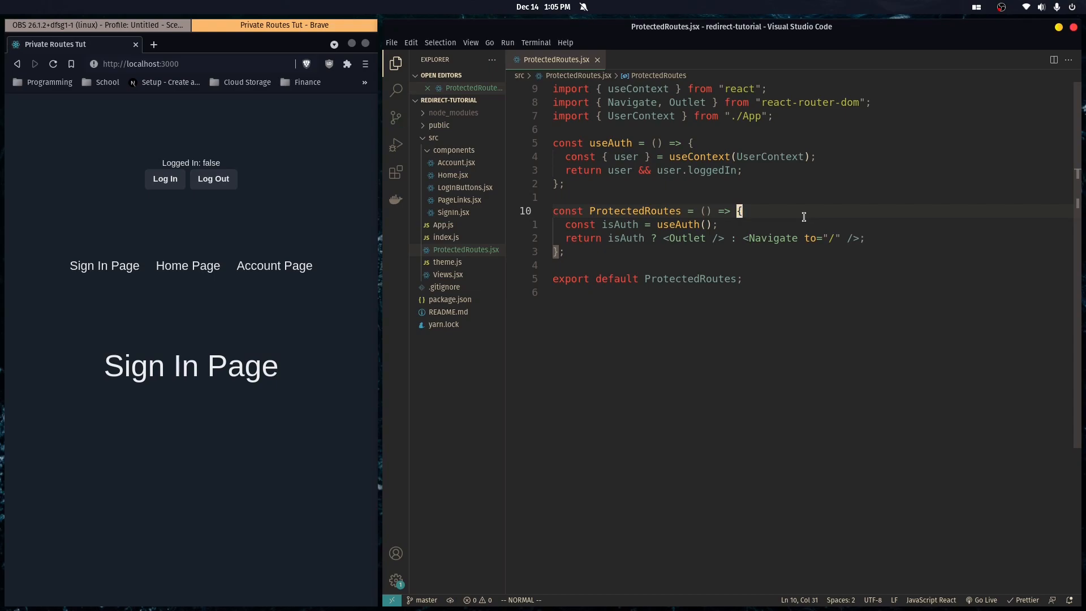
mouse_move(371, 259)
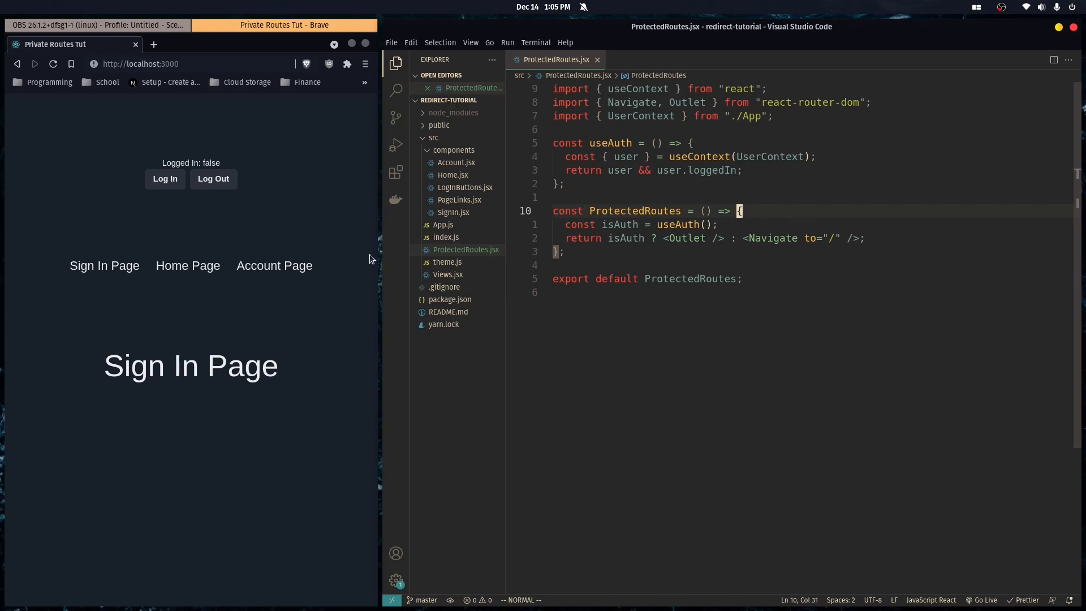
mouse_move(188, 265)
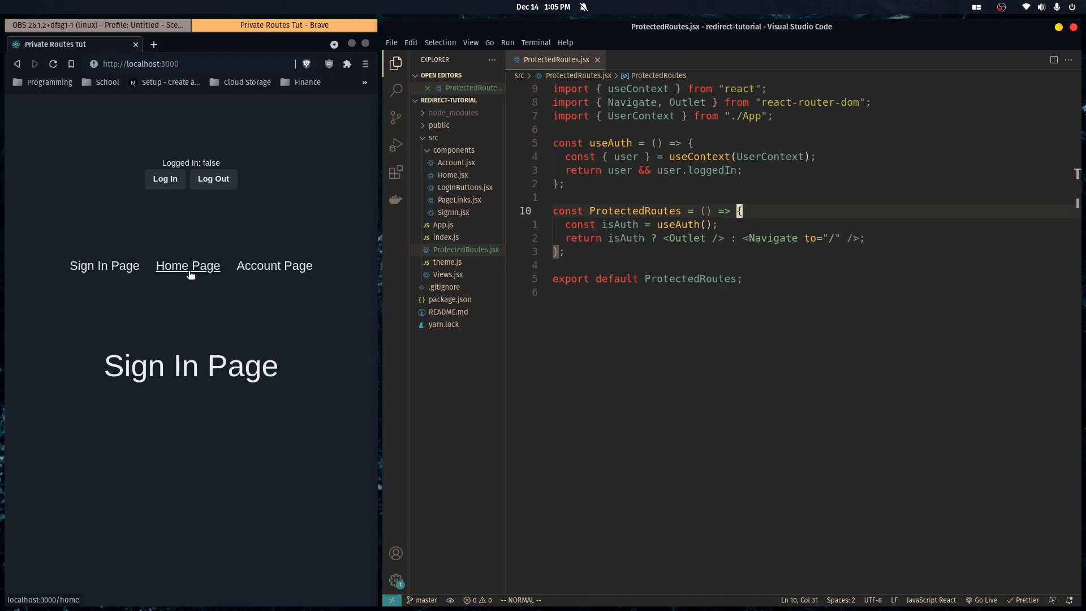
mouse_move(179, 255)
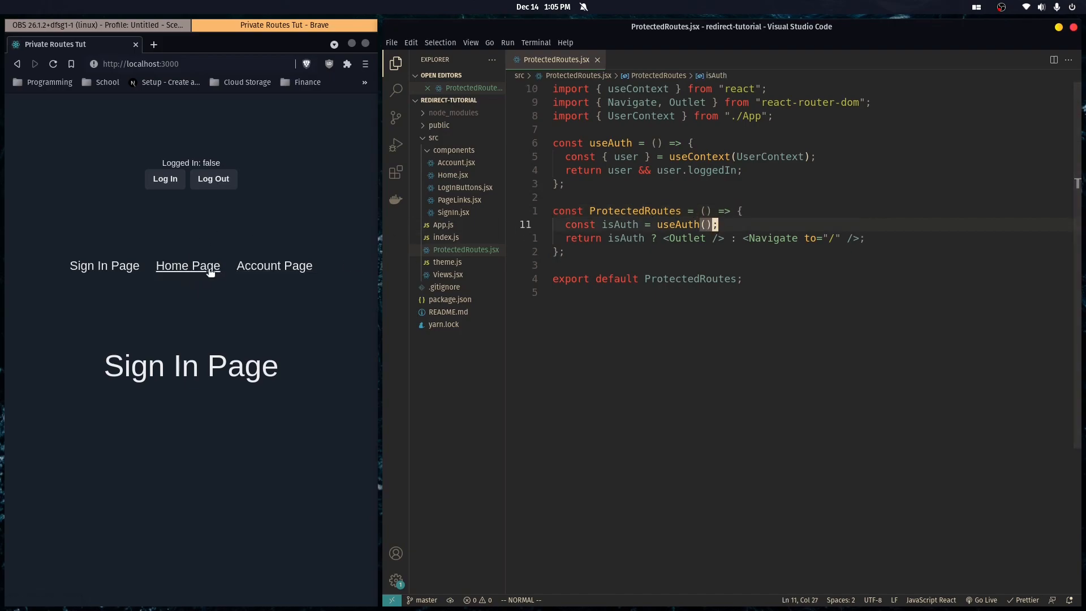
mouse_move(211, 255)
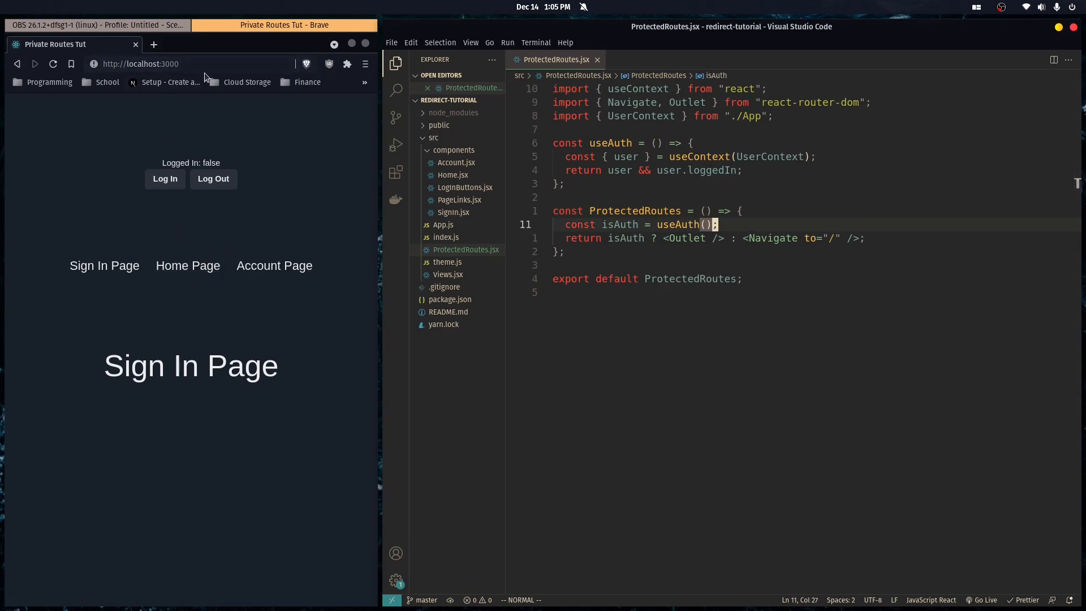
Test the app by logging in, logging out, and opening the account page.
click(173, 63)
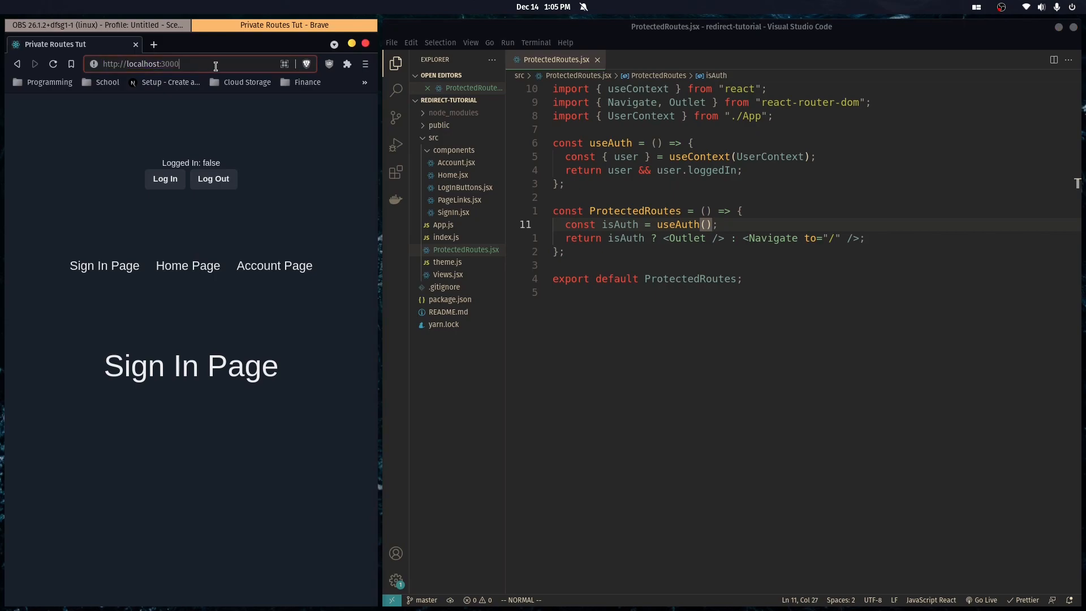
mouse_move(301, 179)
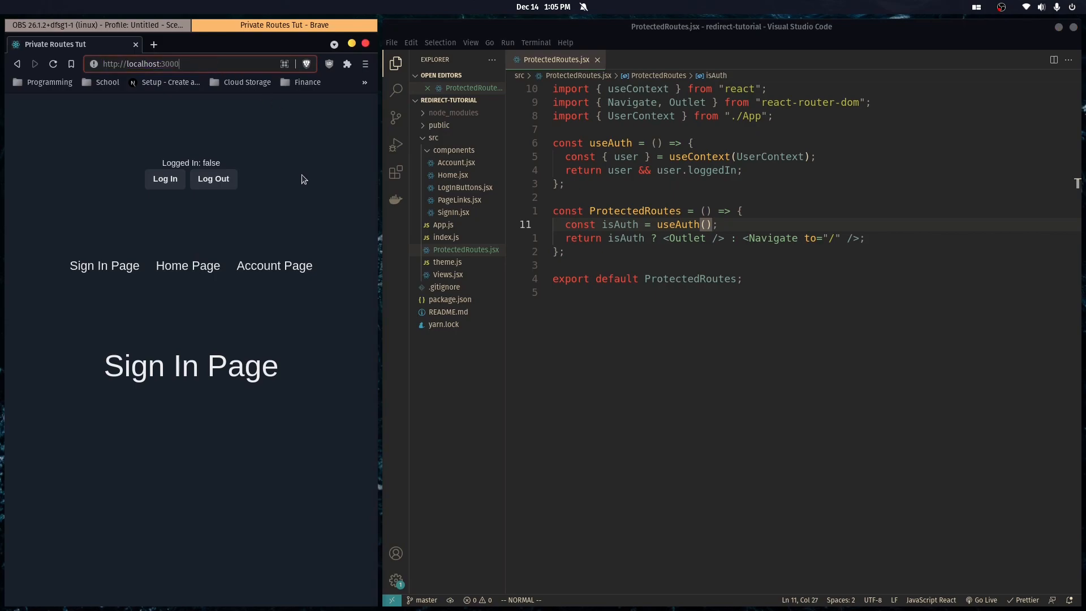
click(188, 63)
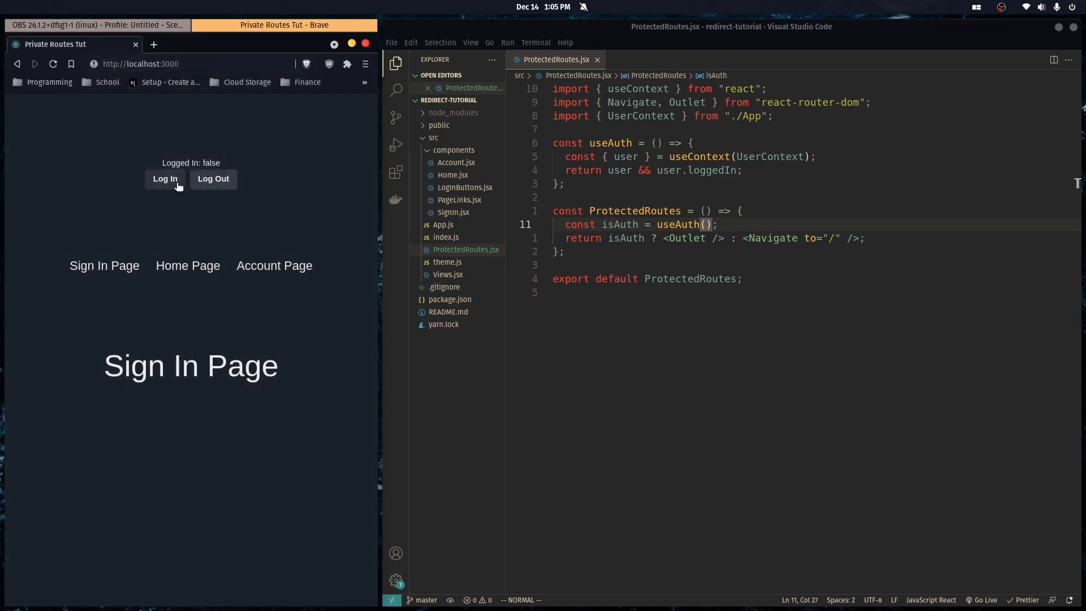
mouse_move(165, 178)
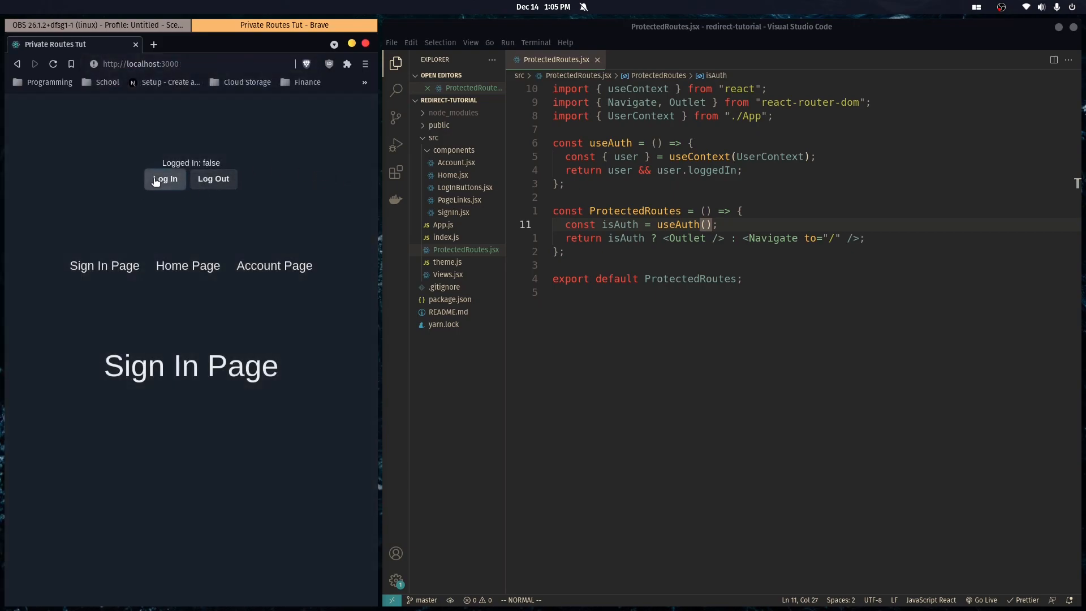
click(165, 179)
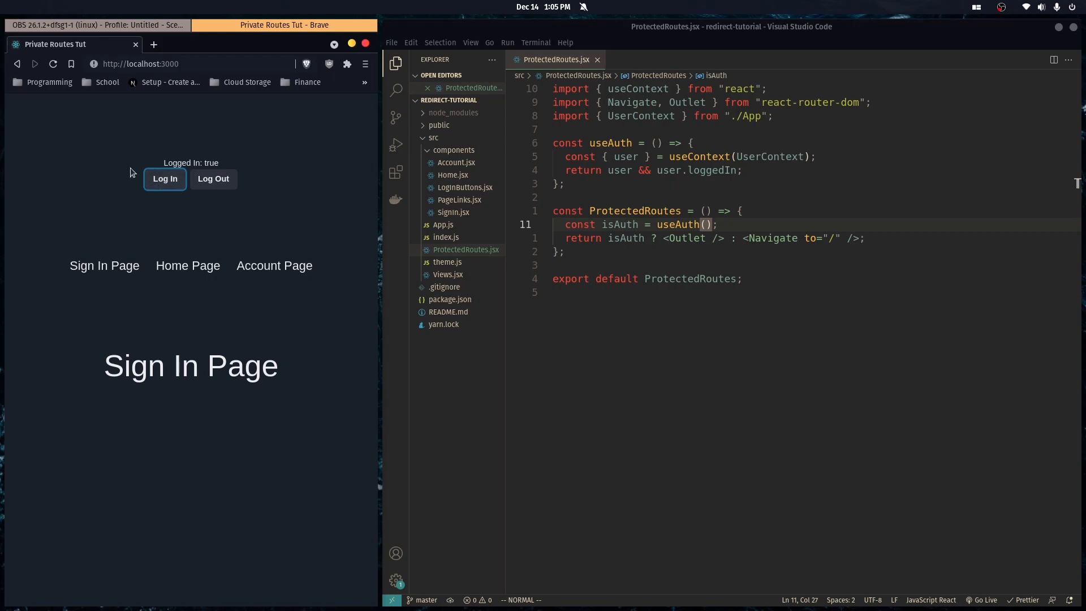
mouse_move(213, 178)
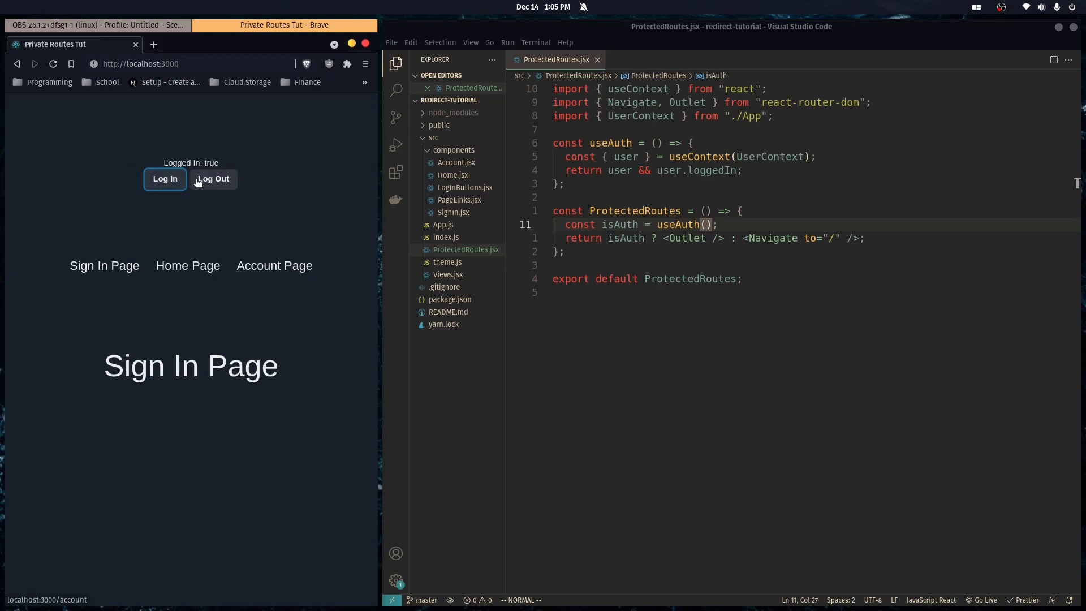
click(213, 179)
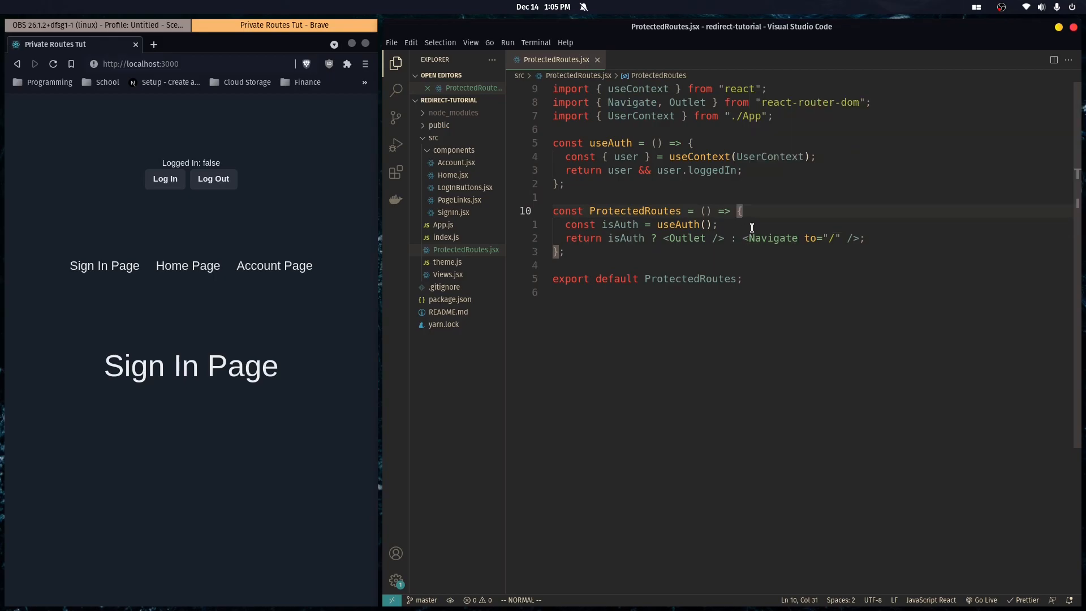
click(707, 224)
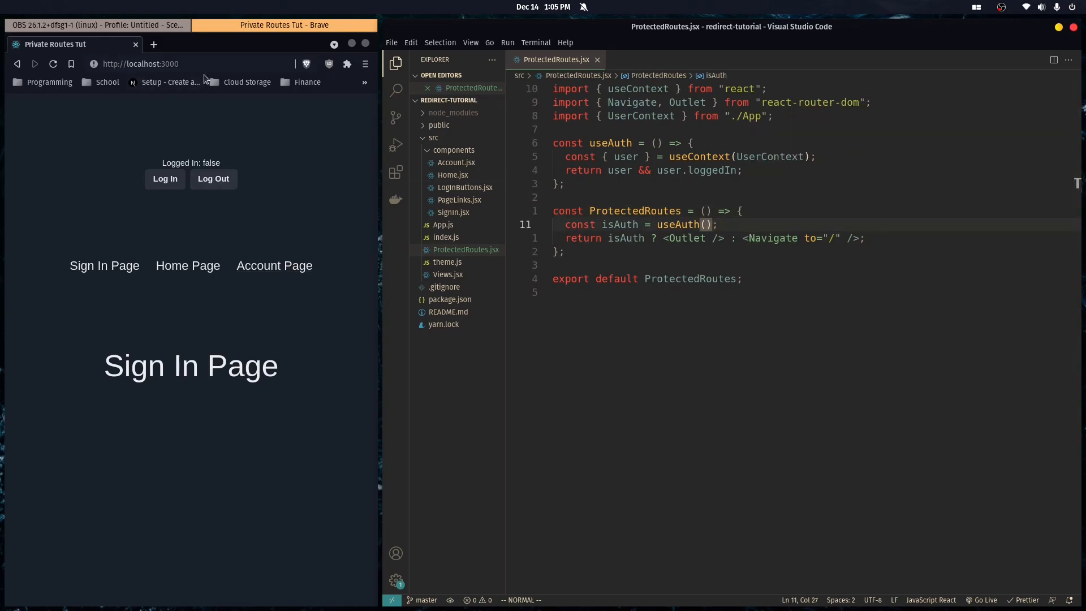
click(173, 63)
text(/account)
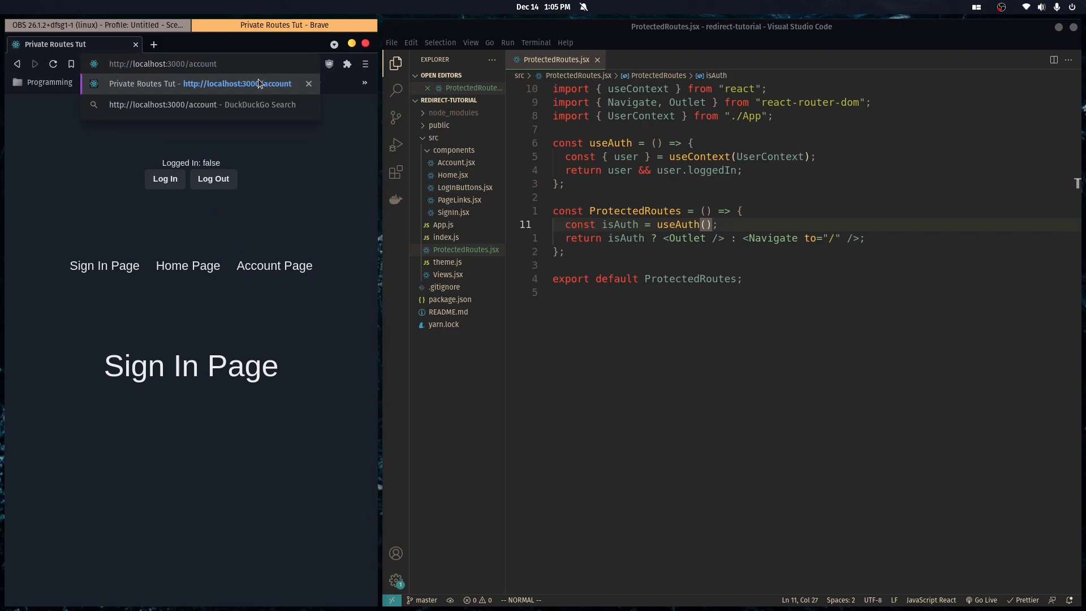
double_click(200, 64)
text(const l)
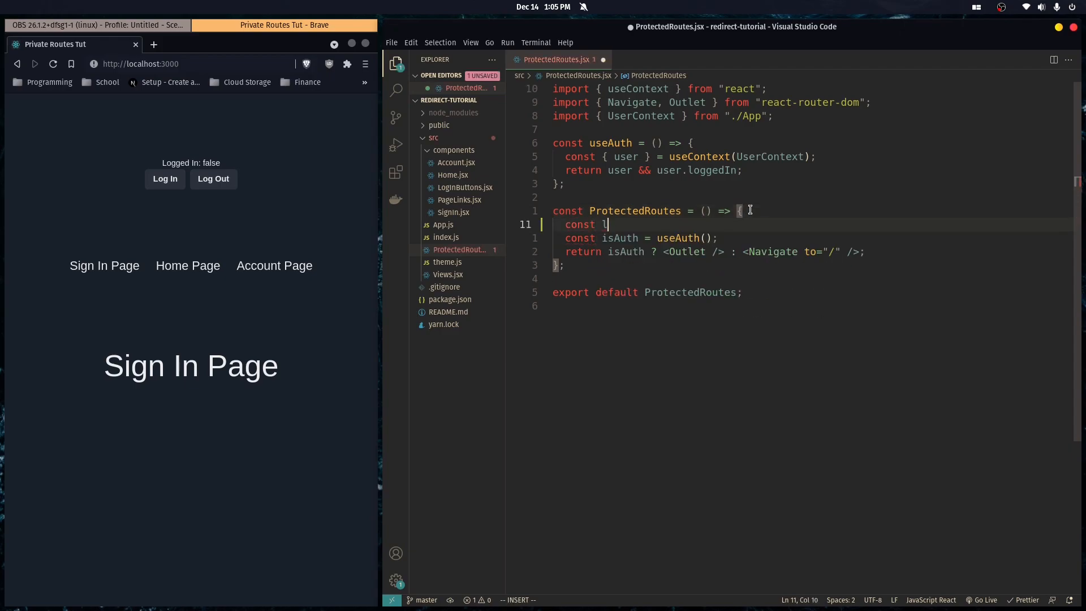
Add const location = useLocation() and import { useLocation } from "react-router".
text(ocation = useLocation()
text(import {)
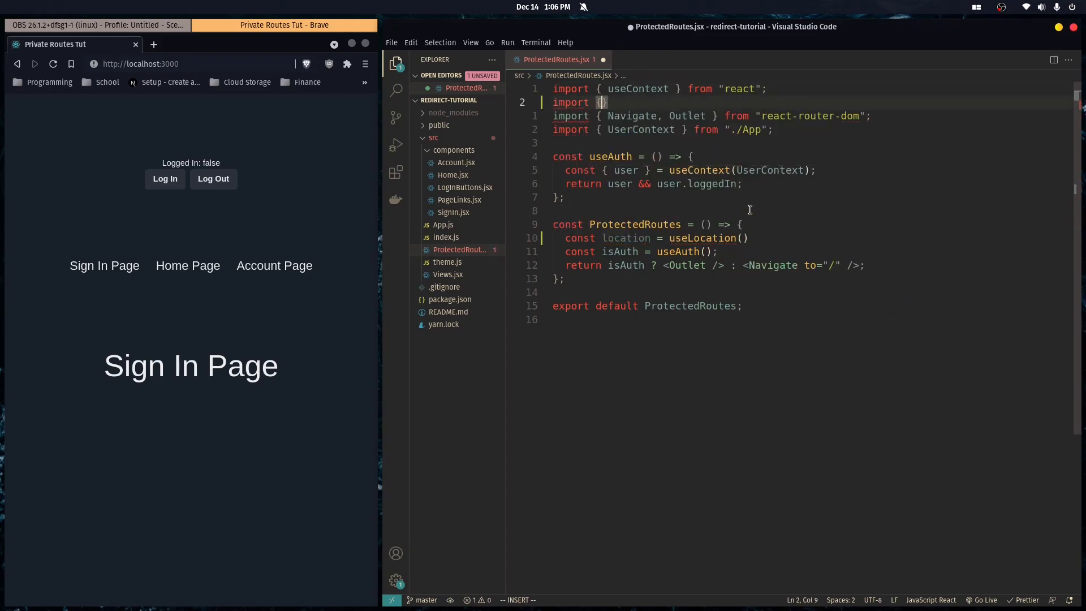
text(useLocation } from "react-router";)
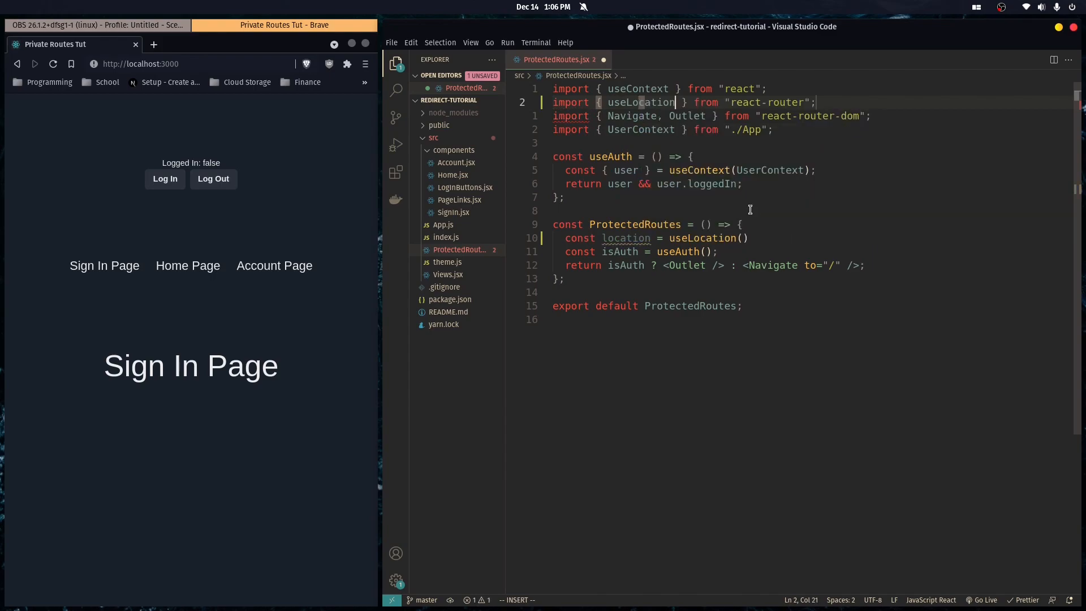
key(Escape)
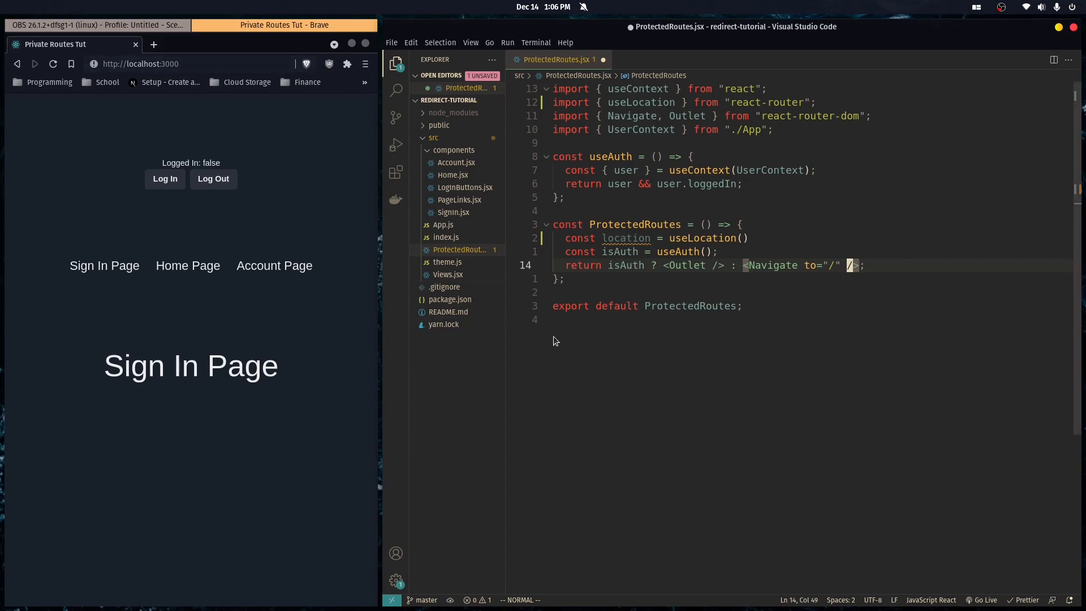
mouse_move(864, 216)
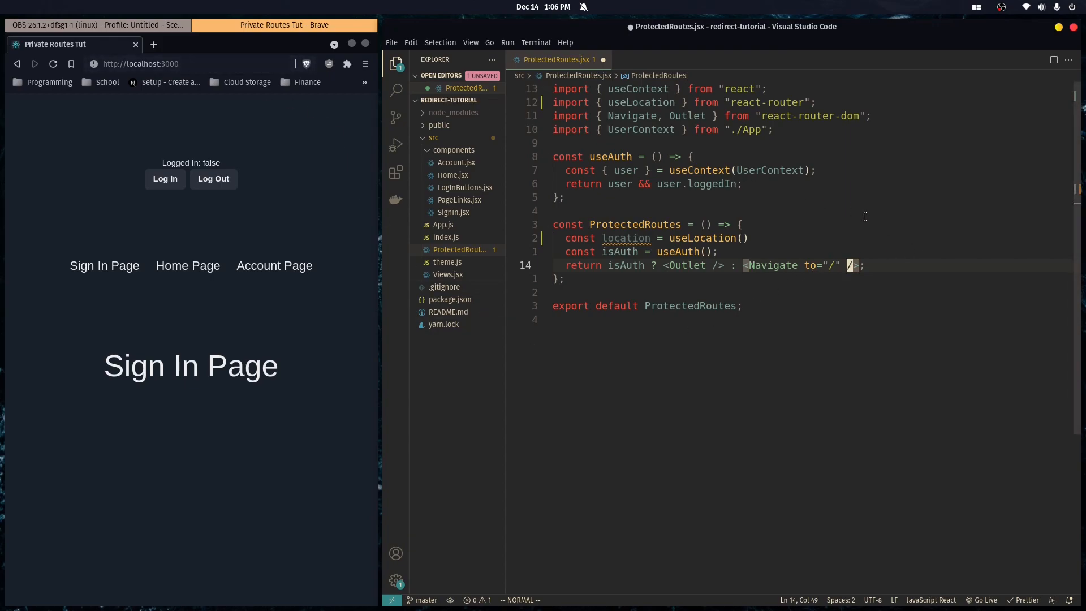
Add state={{from: location}} to the Navigate element in ProtectedRoutes.
key(i)
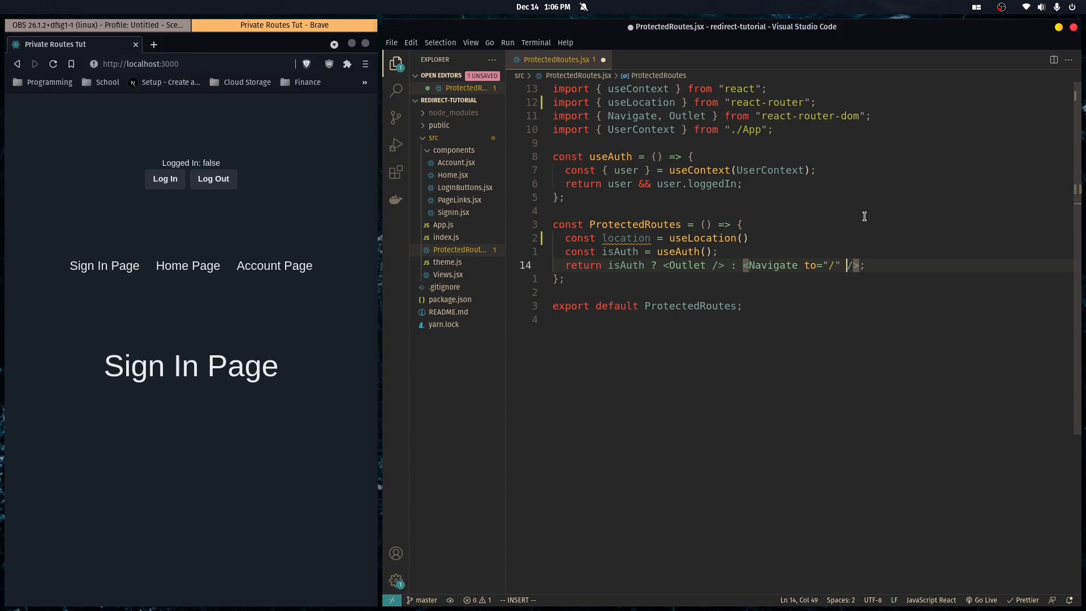
text(state={{)
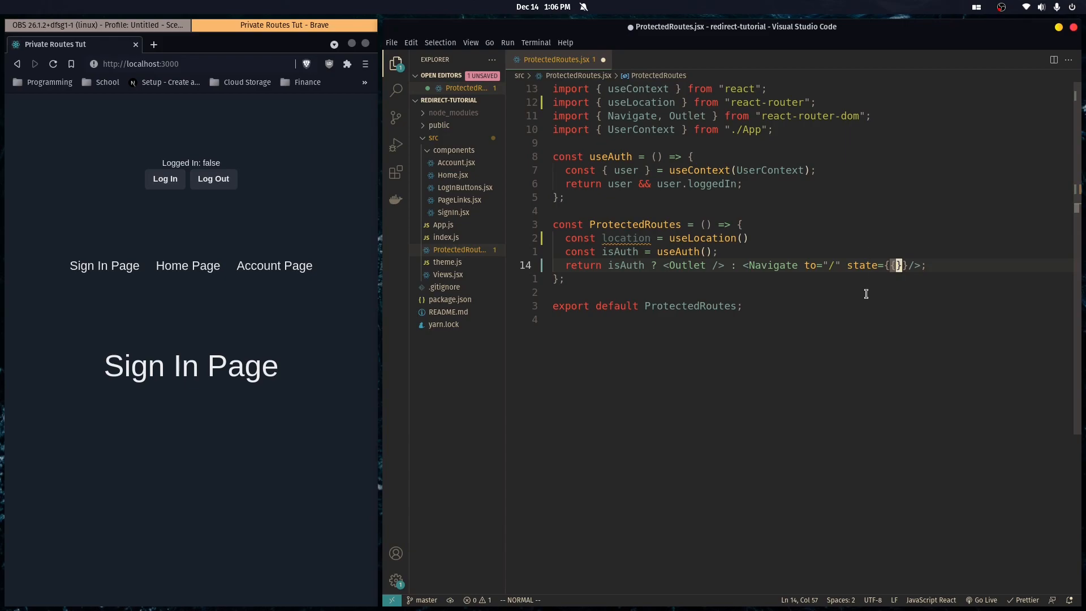
double_click(625, 238)
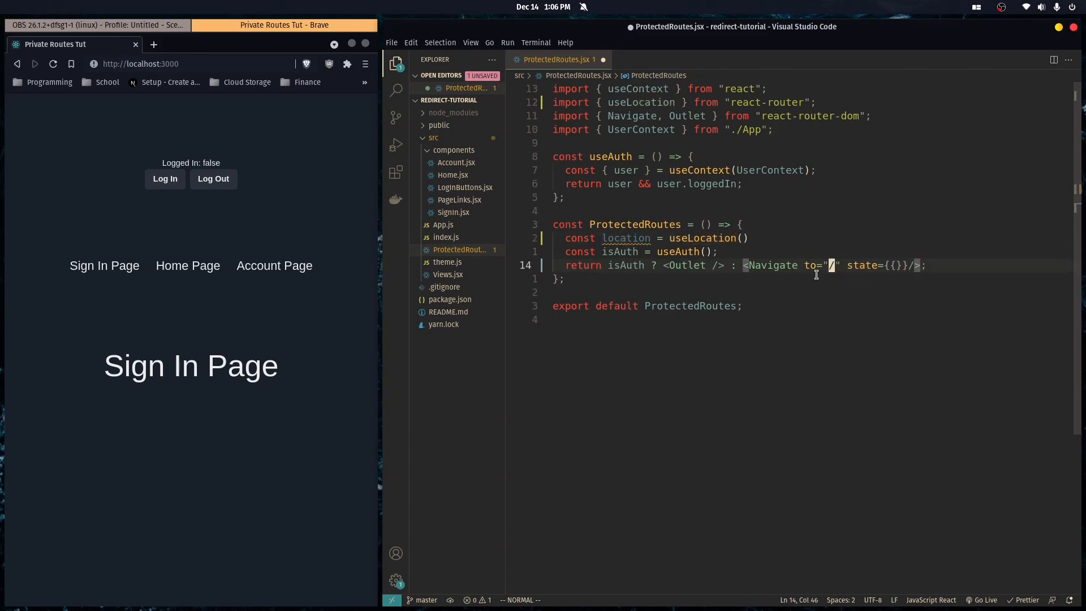
mouse_move(835, 280)
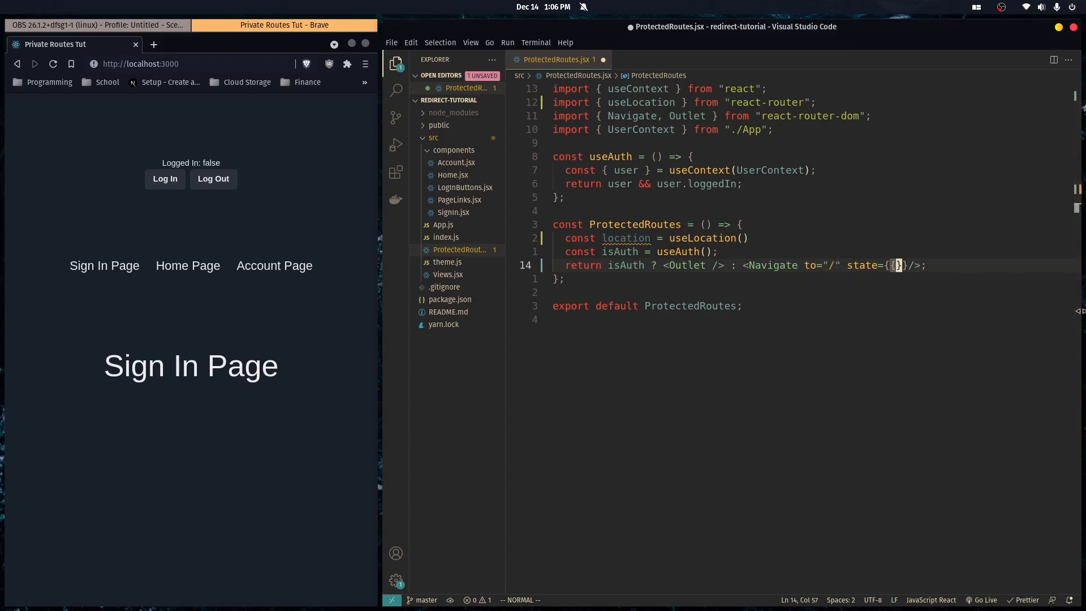
text(from)
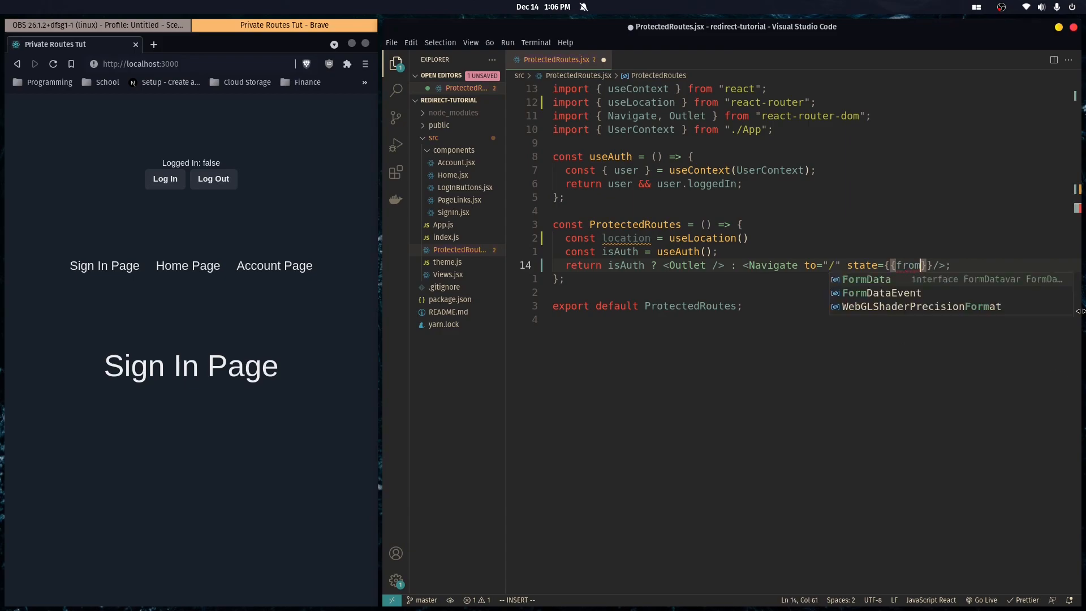
text(: loca)
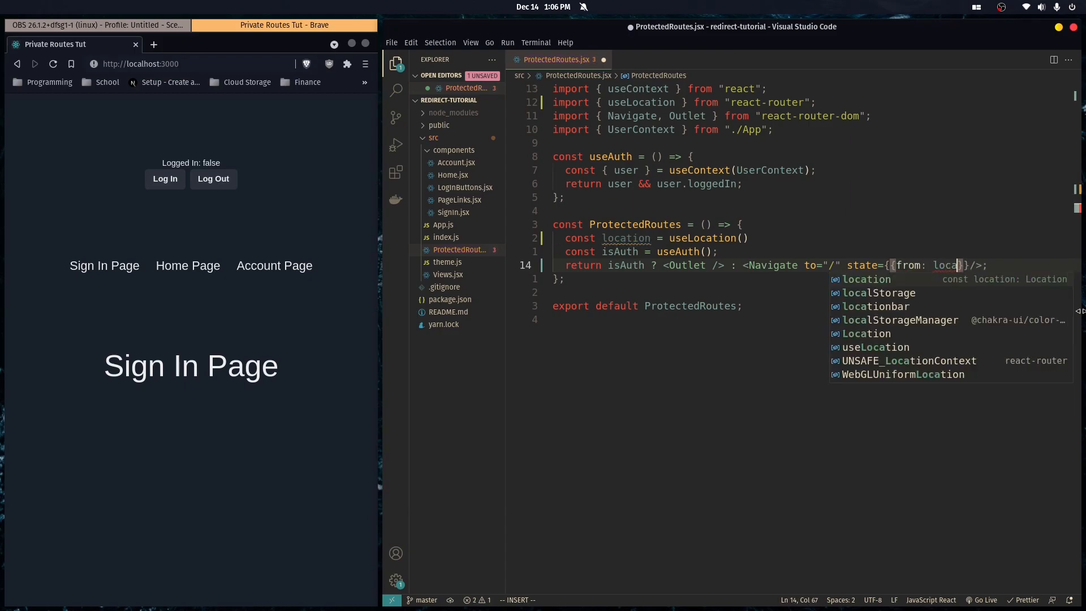
key(Escape)
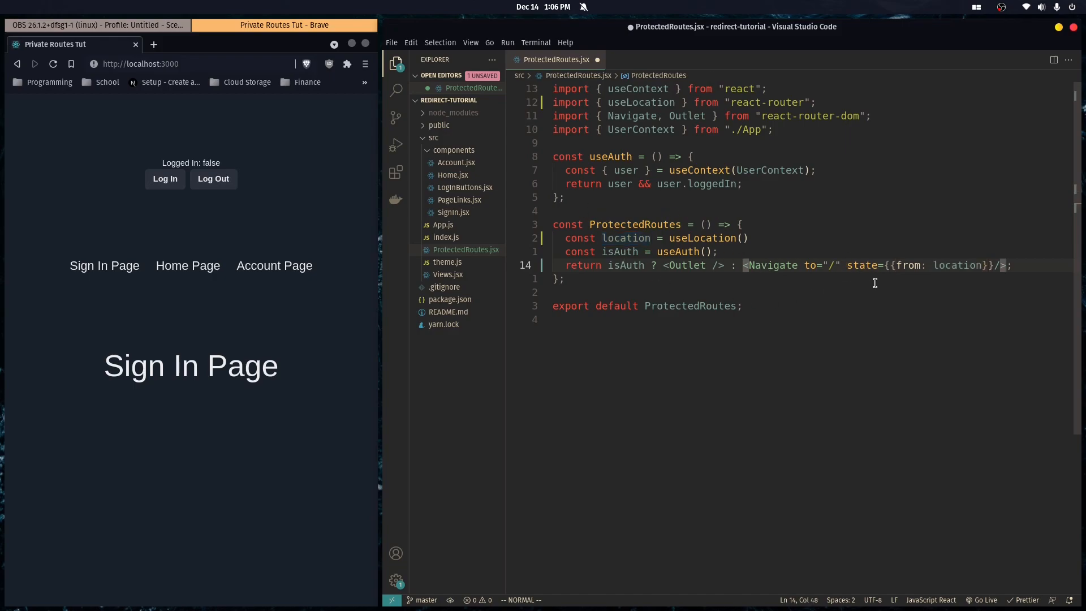
Add the replace prop to Navigate and save the Prettier-formatted file.
text(replace)
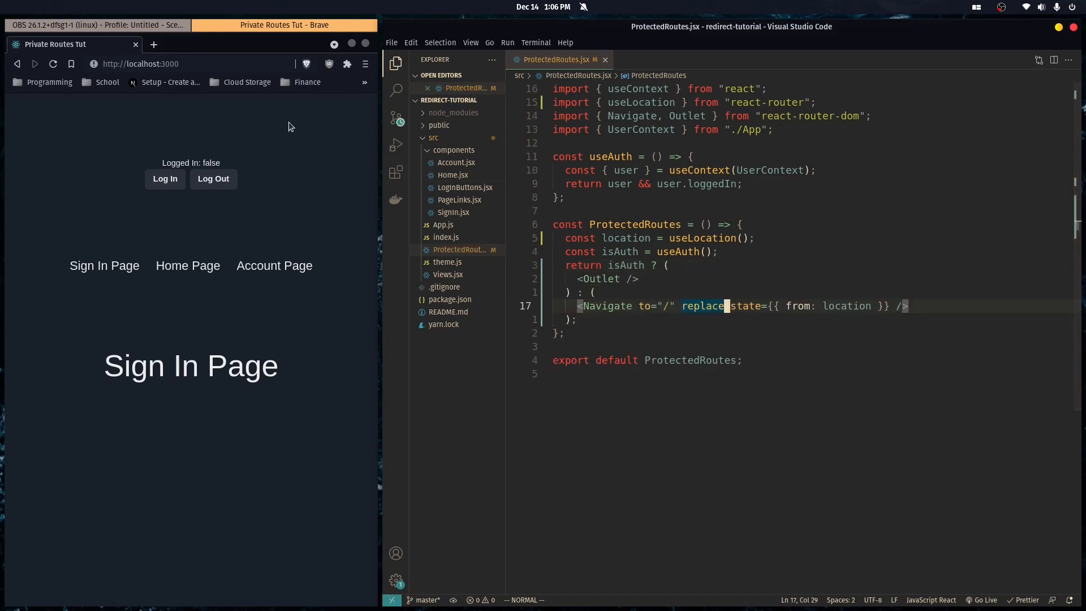
mouse_move(326, 192)
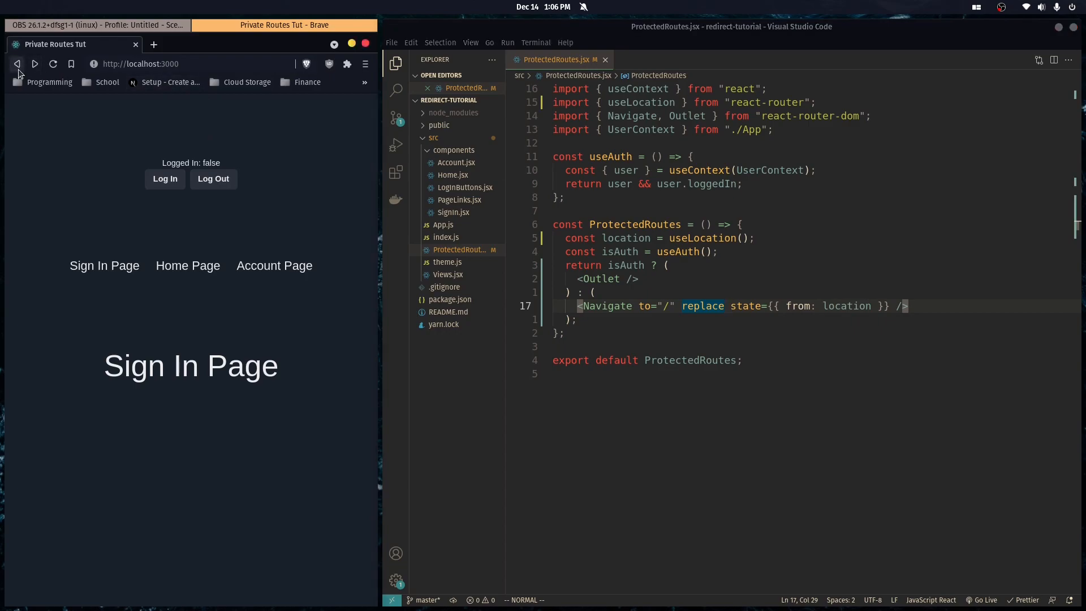
mouse_move(143, 172)
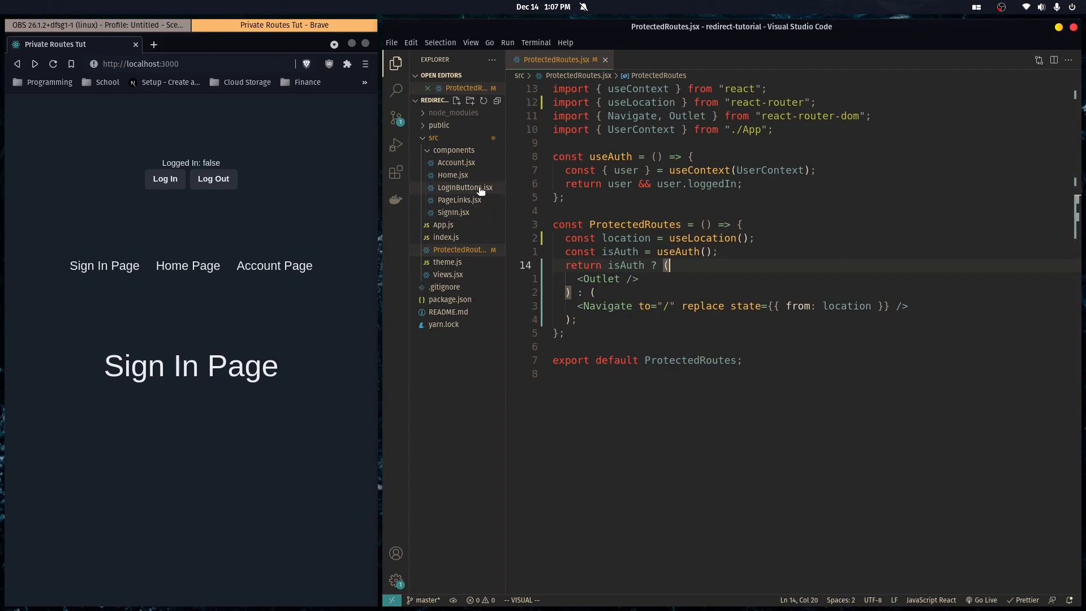
mouse_move(460, 192)
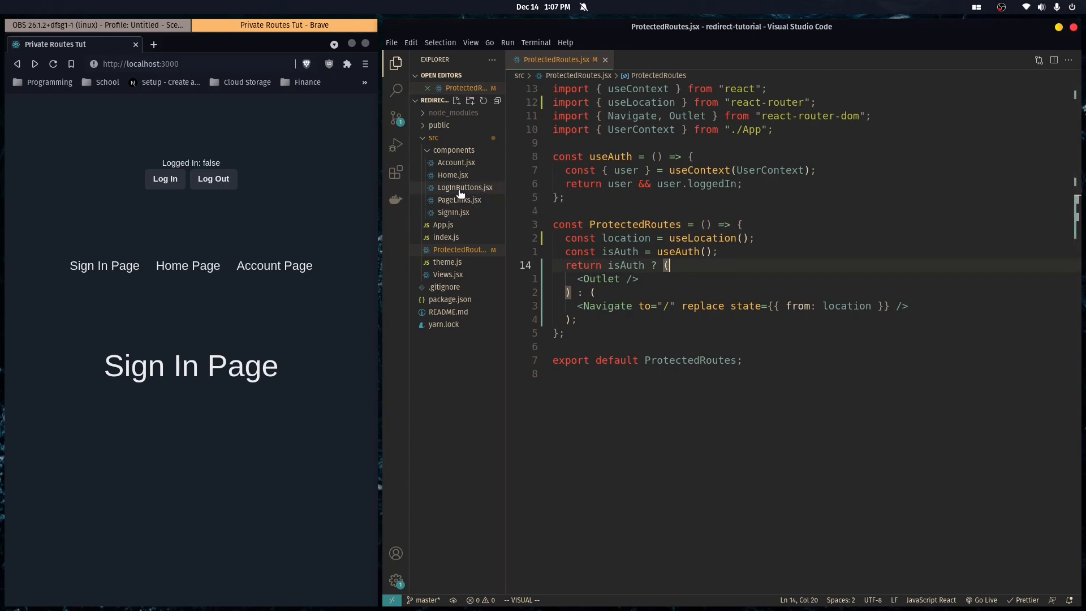
Open LogInButtons.jsx and declare const navigate = useNavigate(), comparing with ProtectedRoutes.
click(465, 187)
text(const navigate = useNavigate)
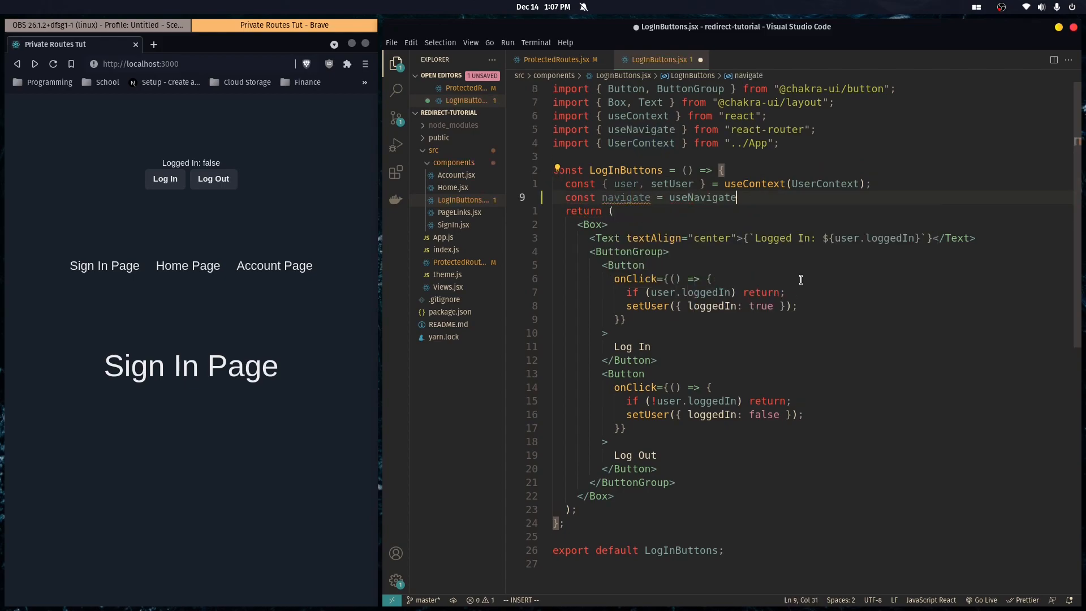
text(();)
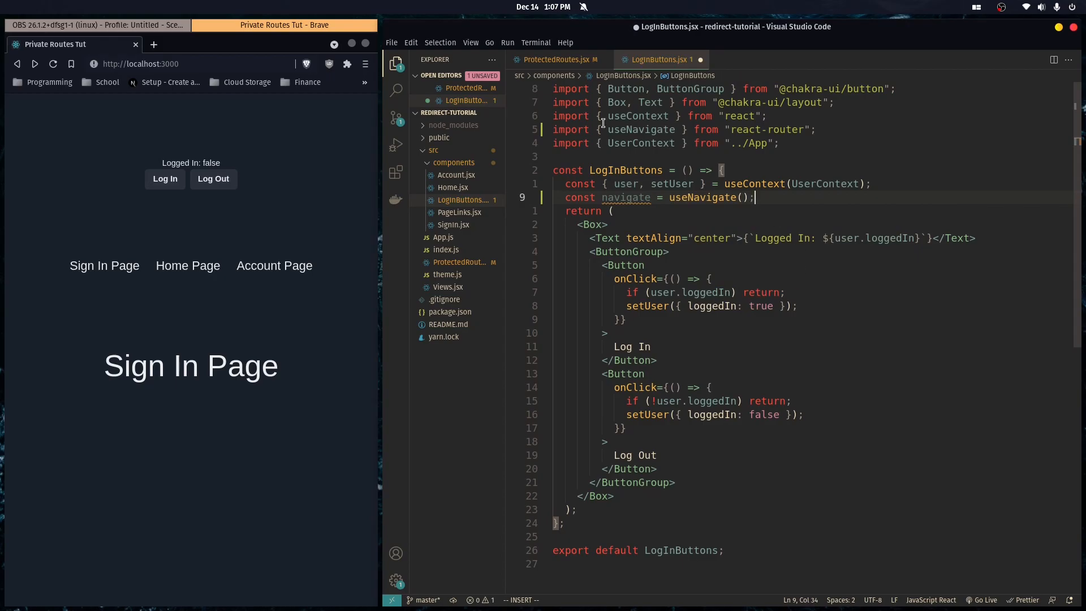
click(558, 59)
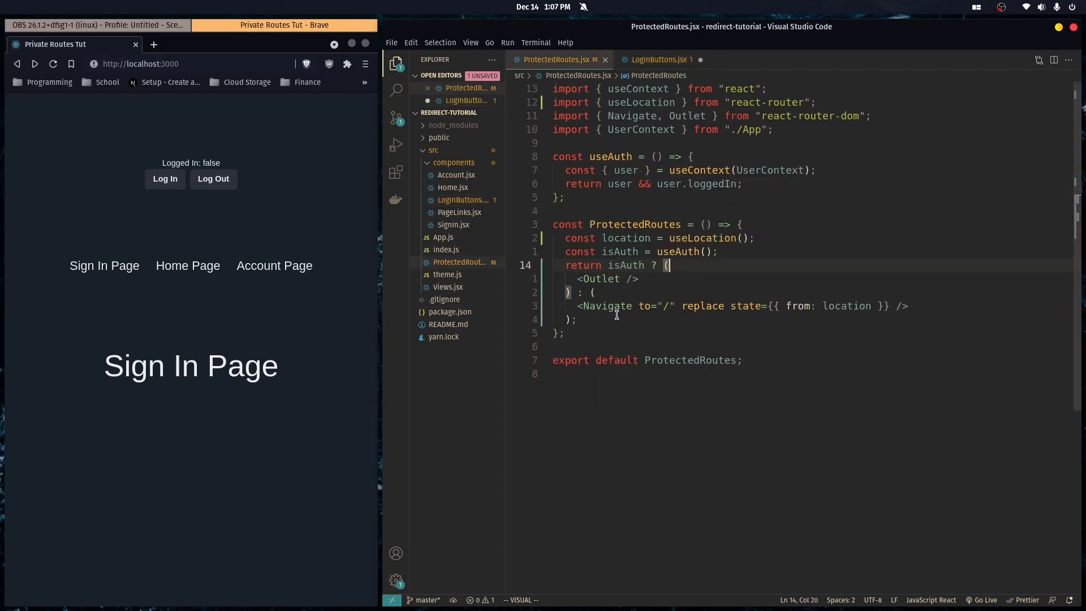
click(658, 59)
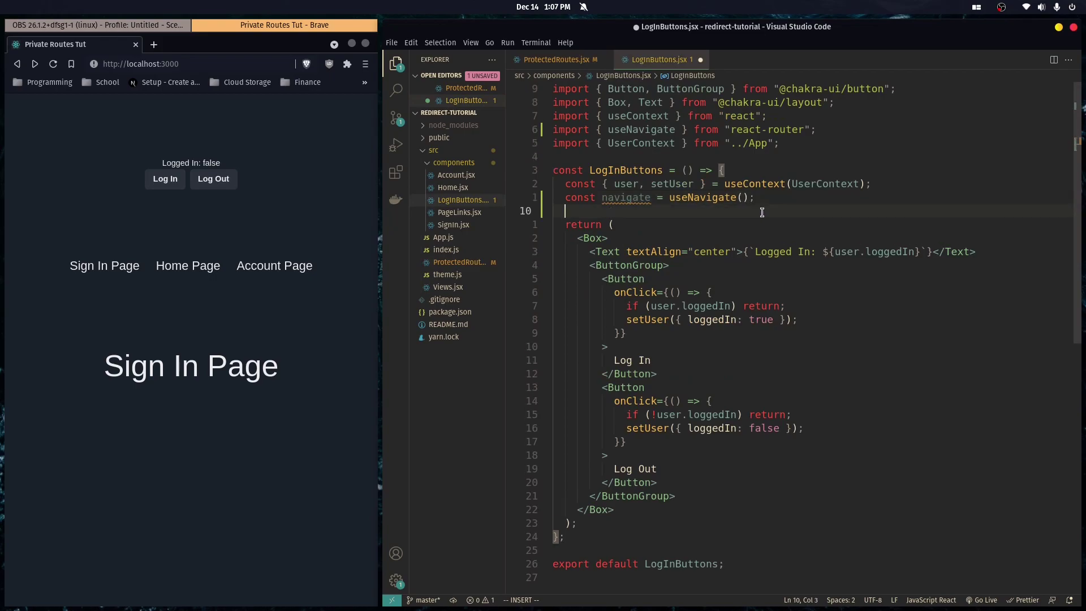
Declare const location = useLocation() and add useLocation to the react-router import.
text(const loca)
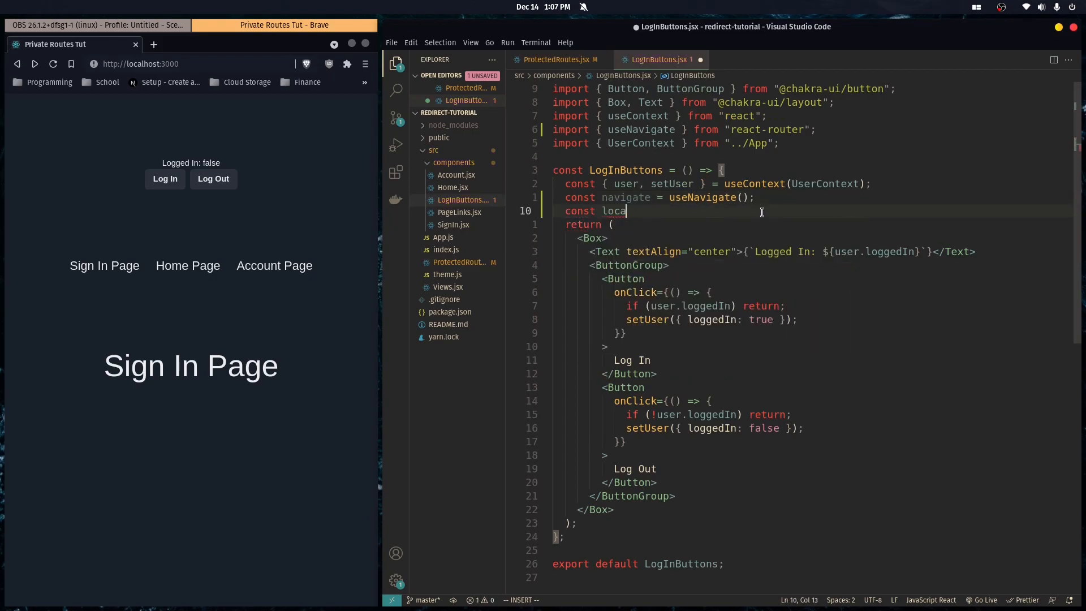
text(tion = useLocation();)
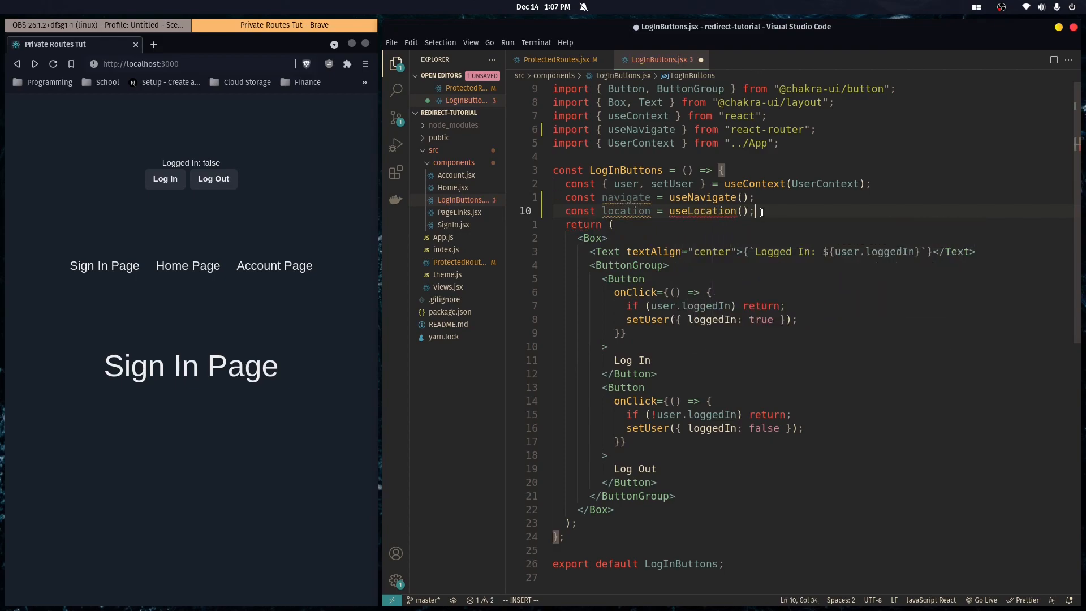
click(557, 60)
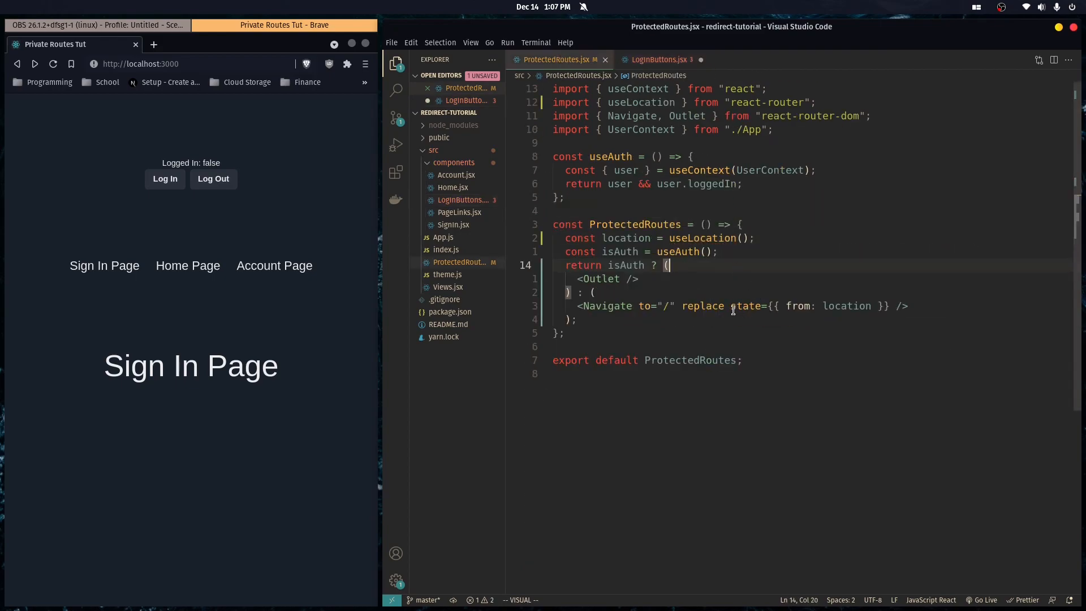
click(658, 59)
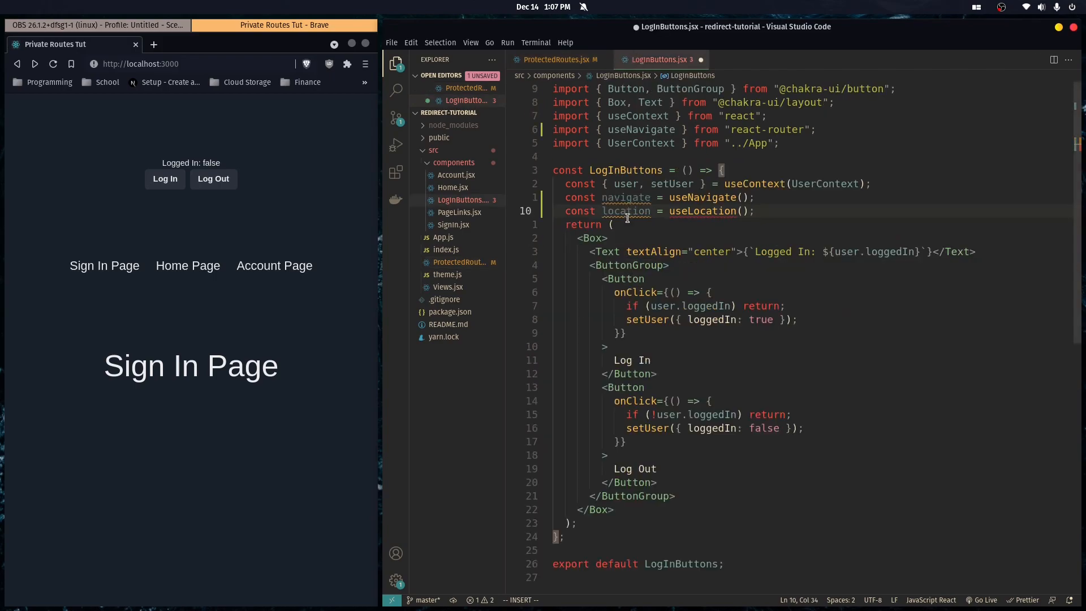
double_click(701, 211)
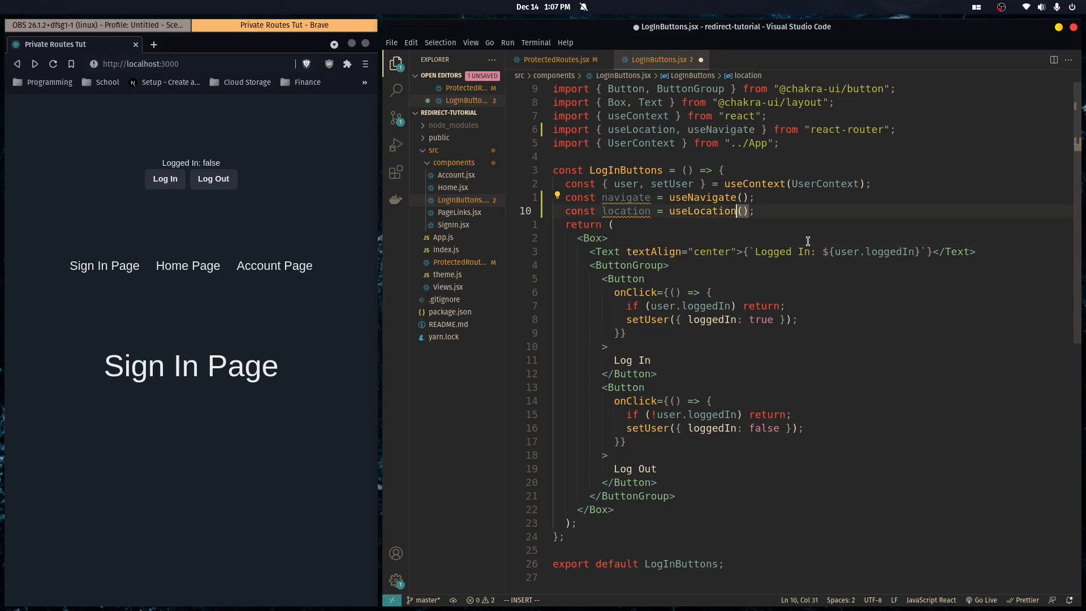
click(558, 60)
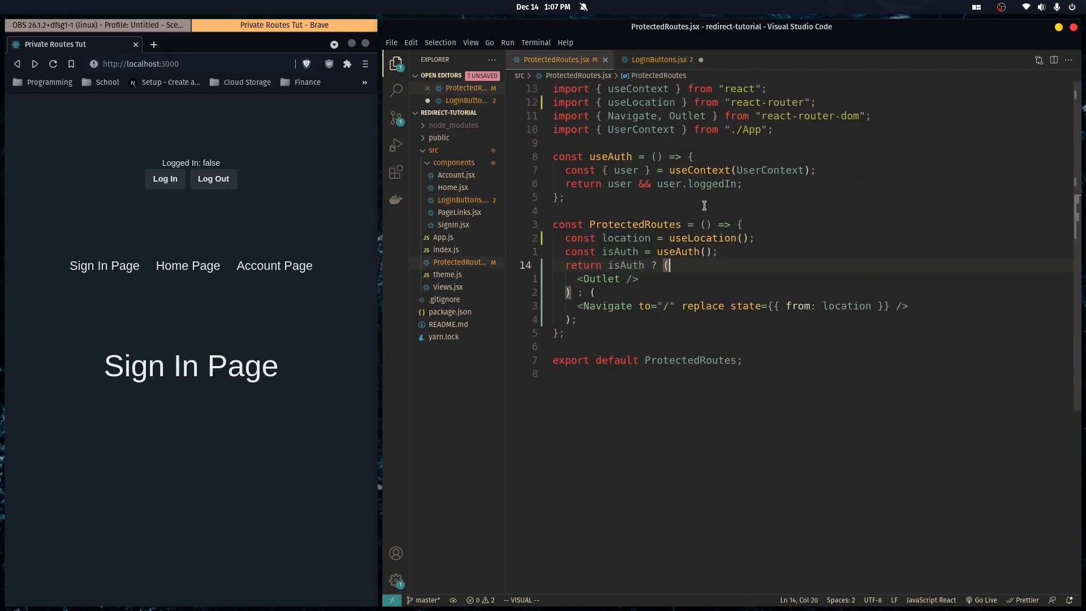
click(658, 59)
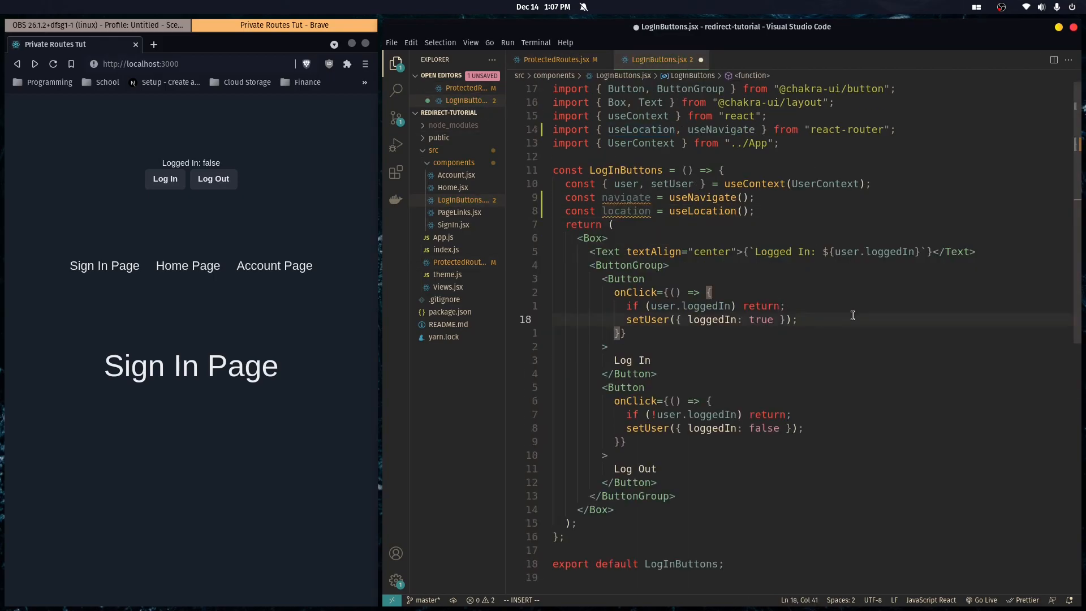
After setUser, add if (location.state?.from) navigate(location.state.from) and save.
text(if ()
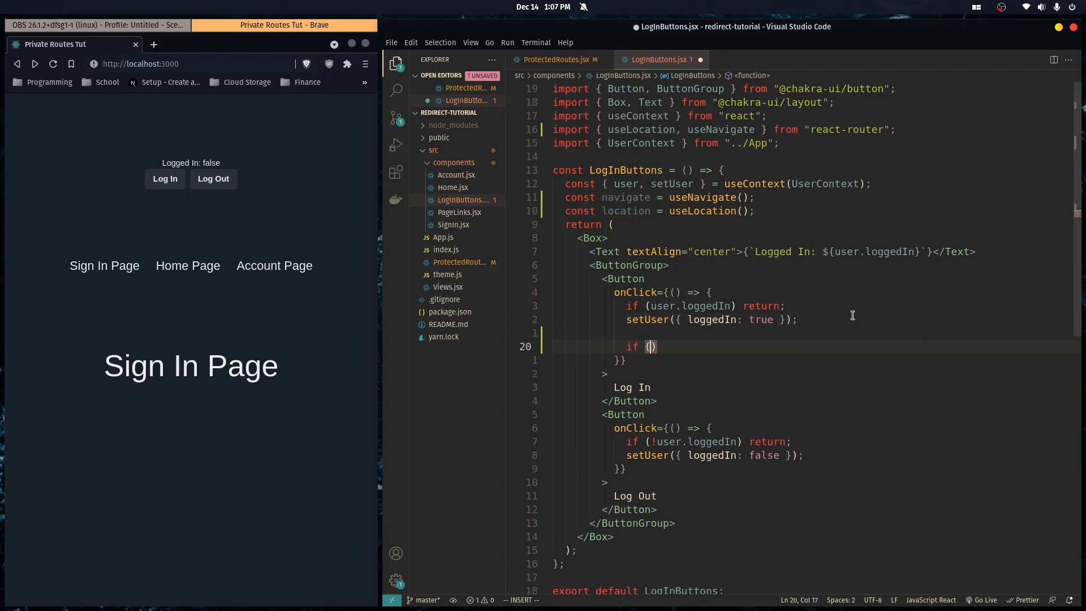
text(locatio)
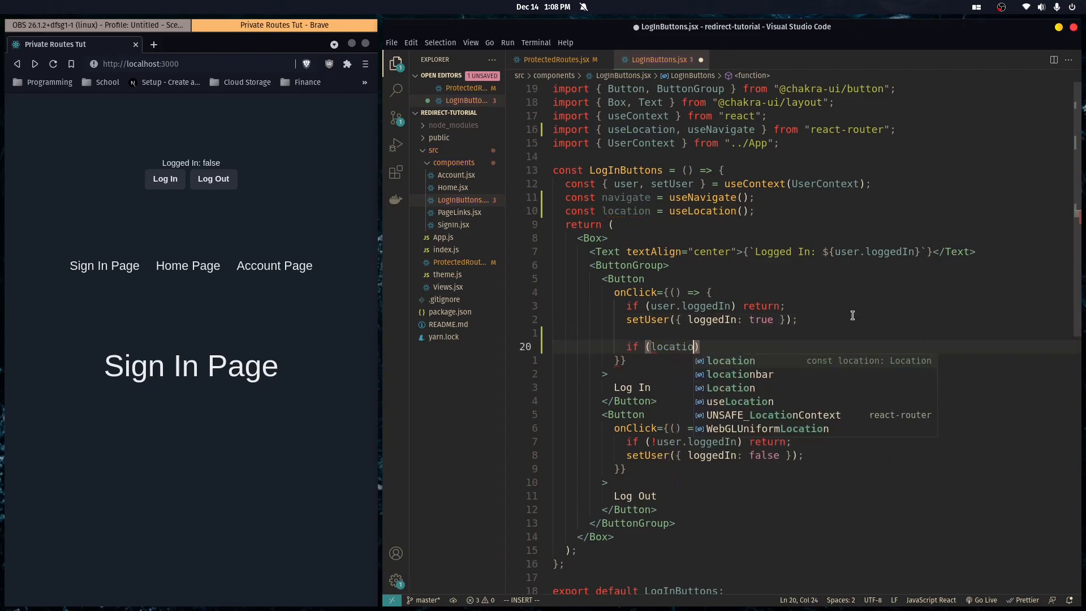
text(.state?)
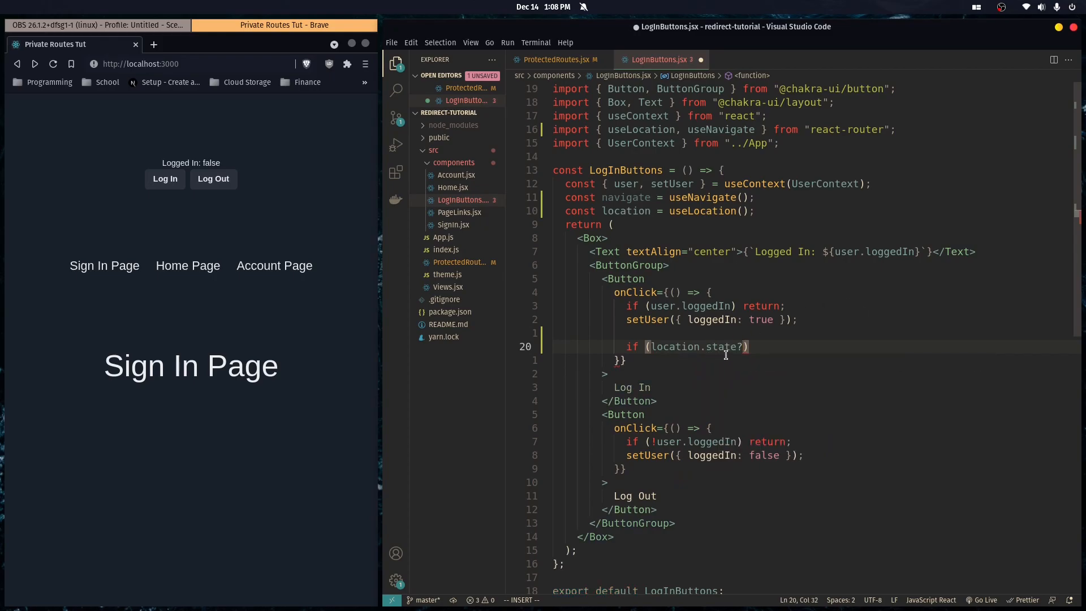
mouse_move(771, 349)
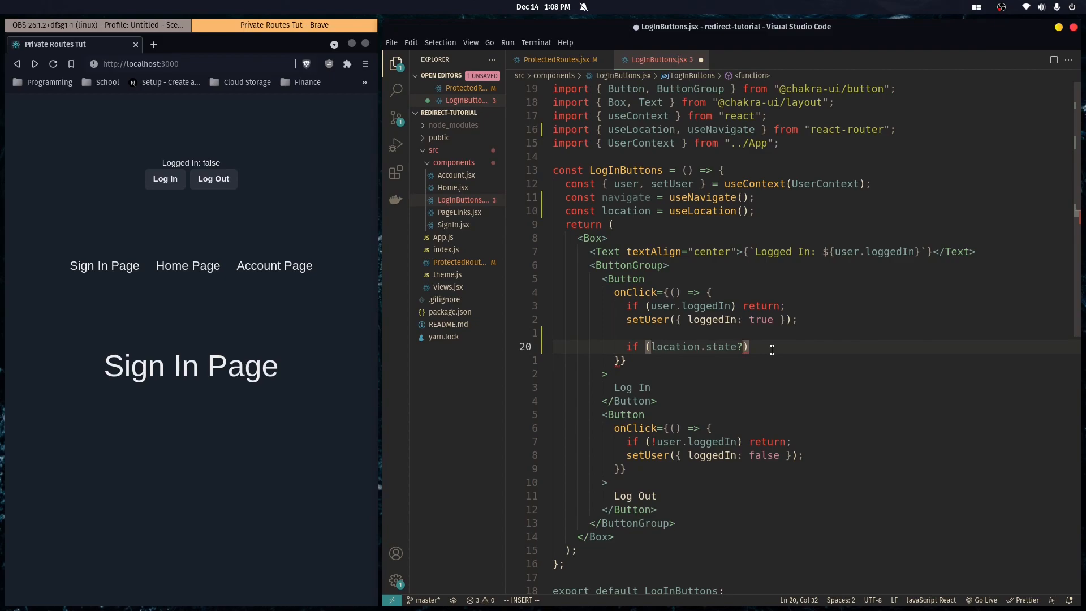
text(.from)
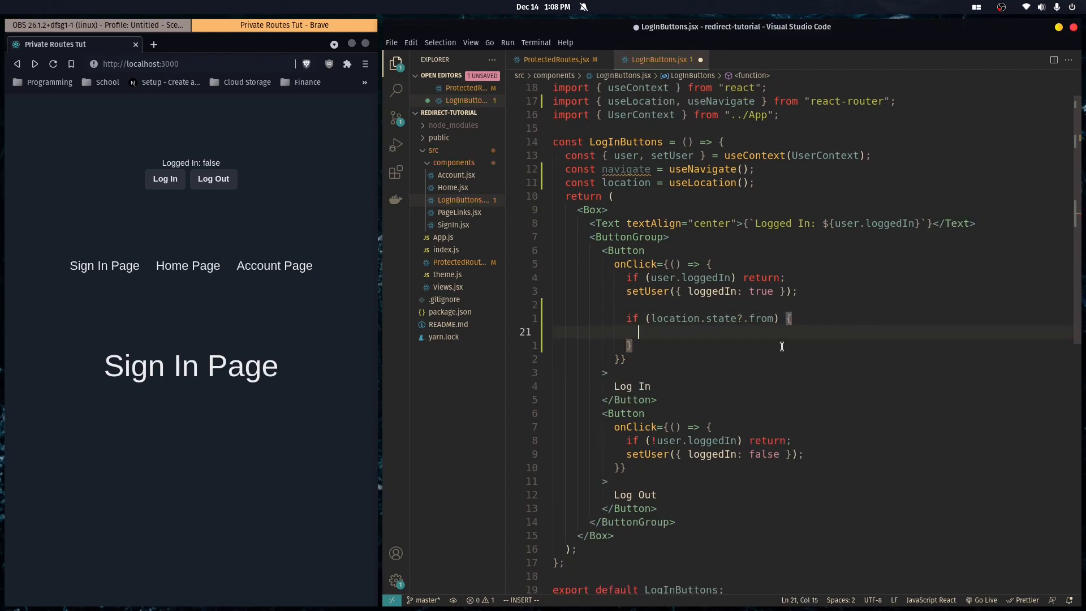
text(navigate()
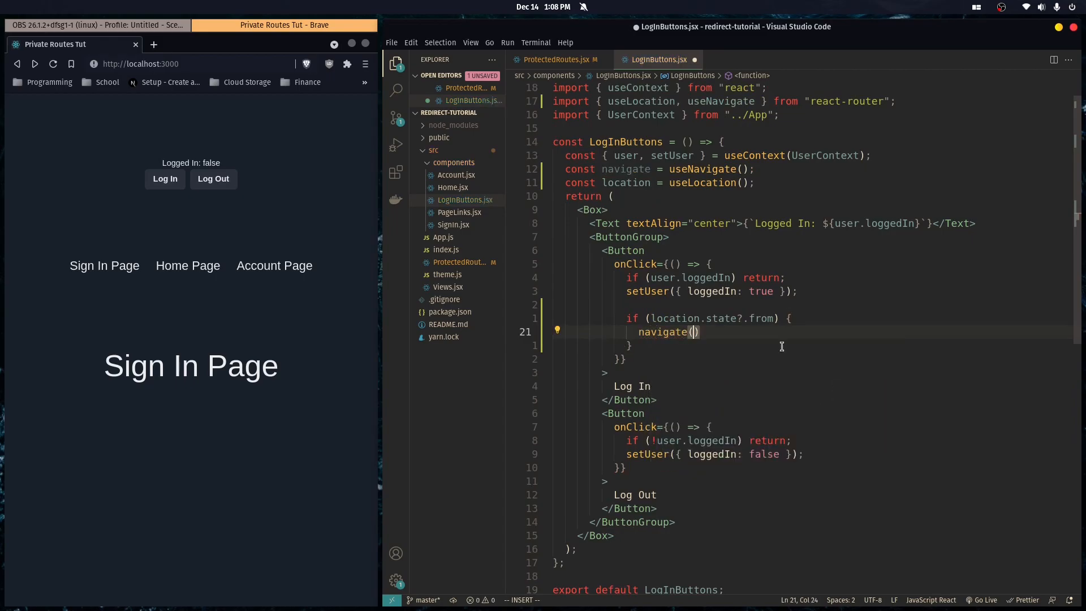
text(location.state.from)
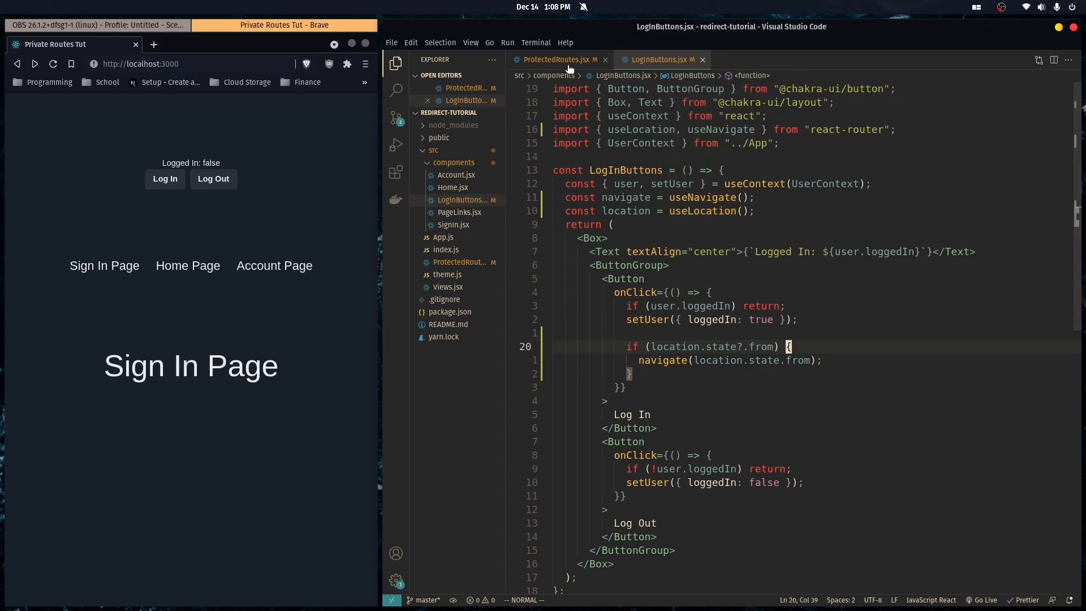
click(557, 59)
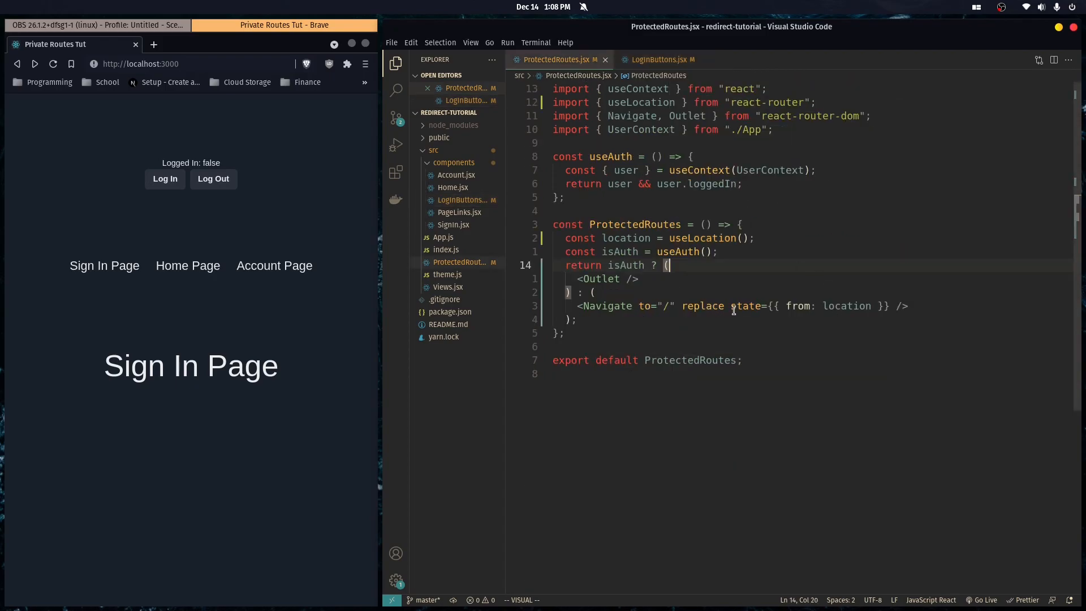
click(656, 59)
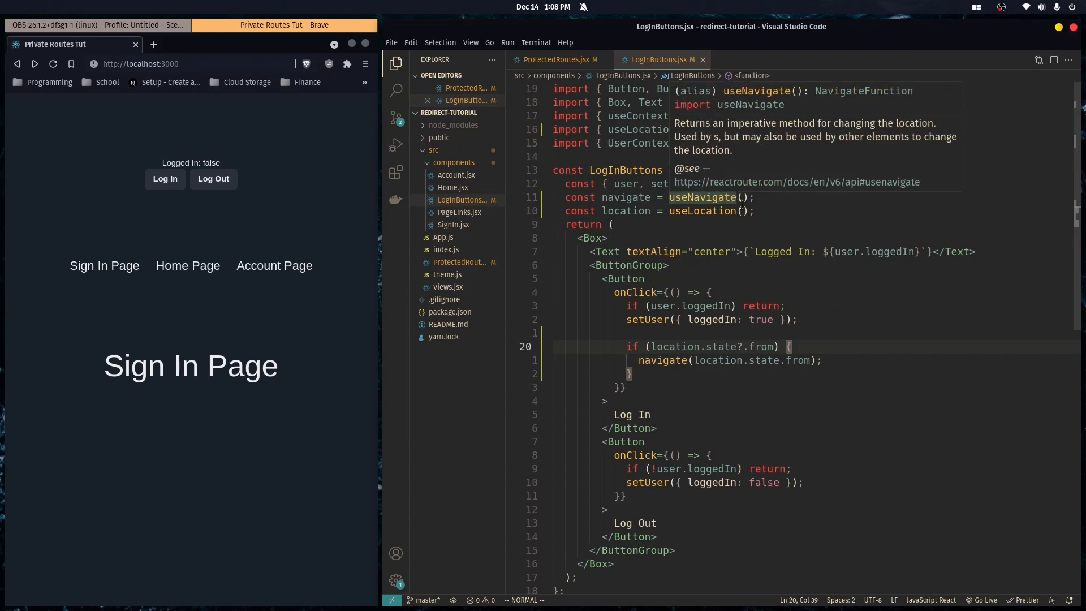
mouse_move(460, 200)
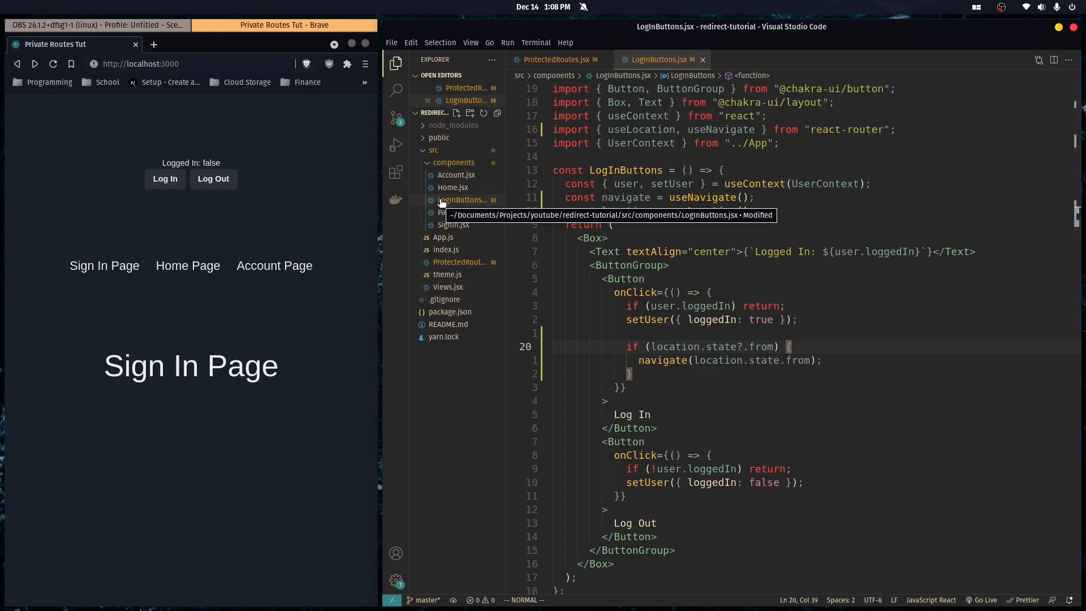
mouse_move(181, 225)
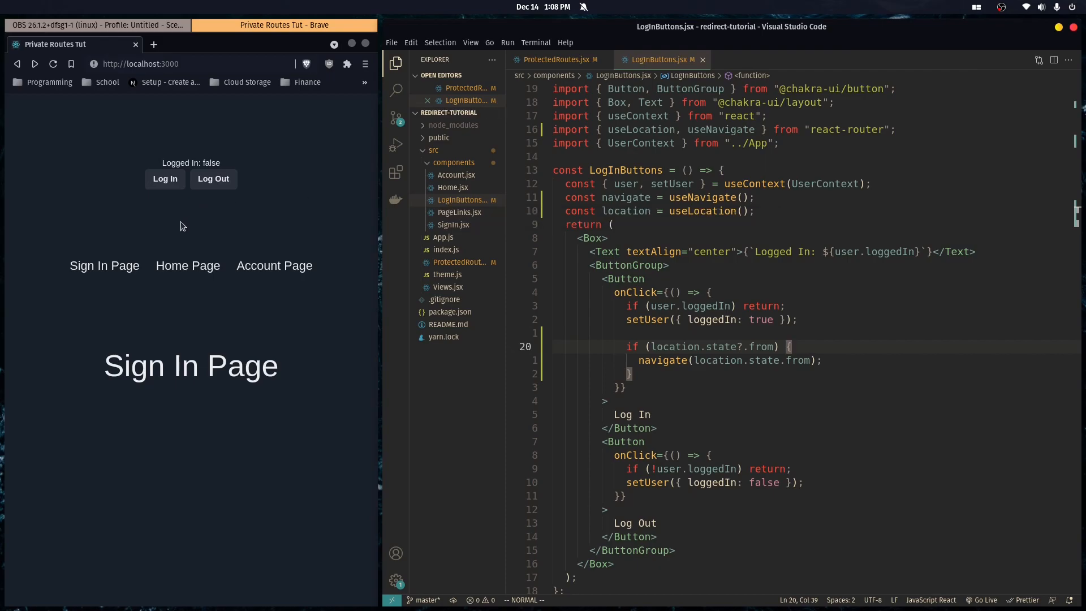
mouse_move(267, 238)
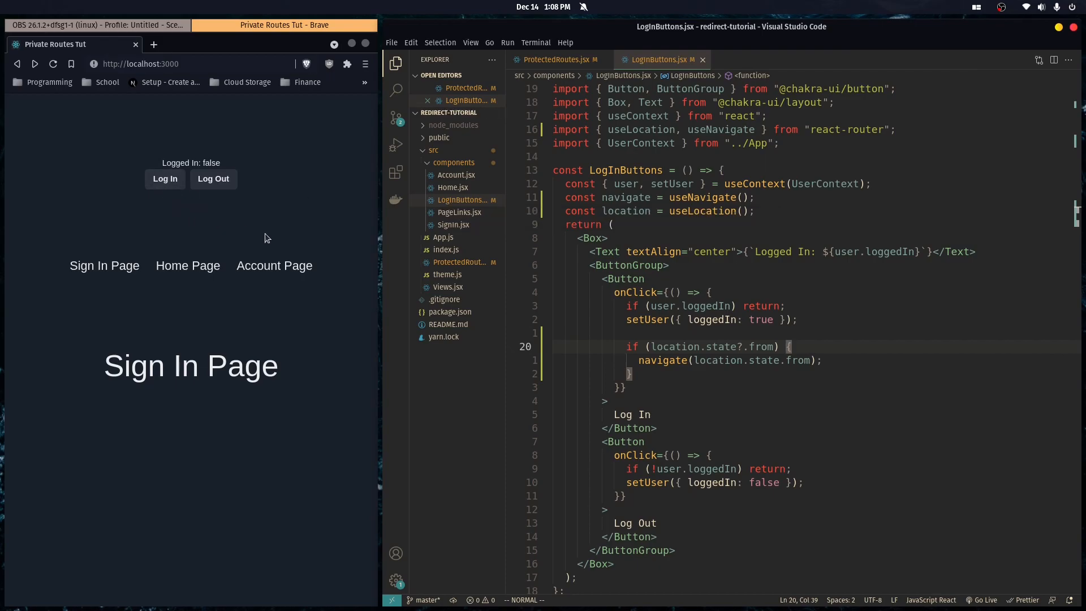
Open Account Page logged out, log in to land on /account, then open Home and log out.
click(173, 64)
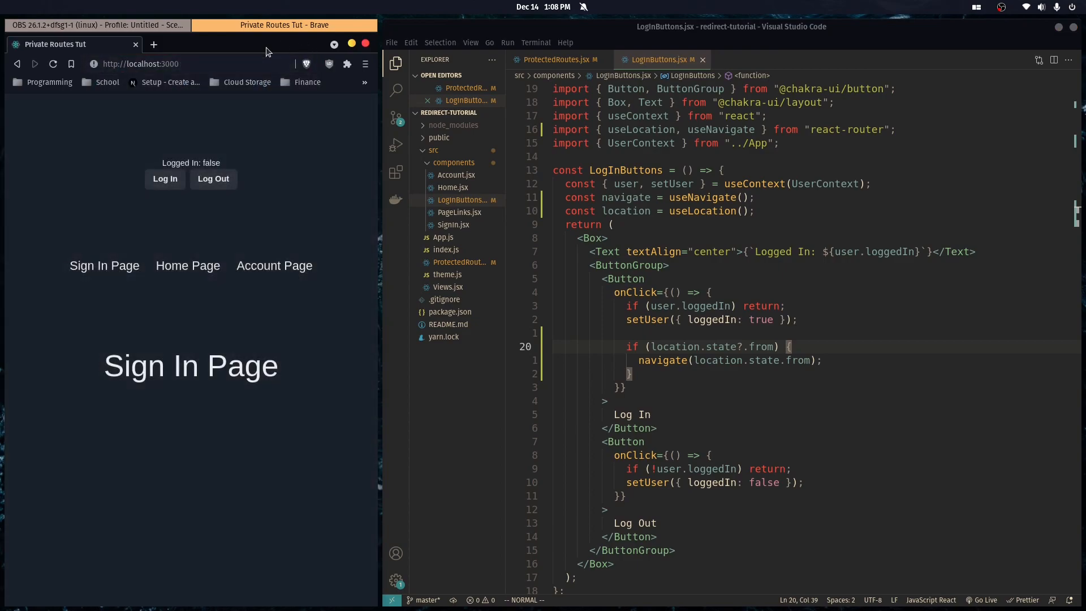
click(165, 179)
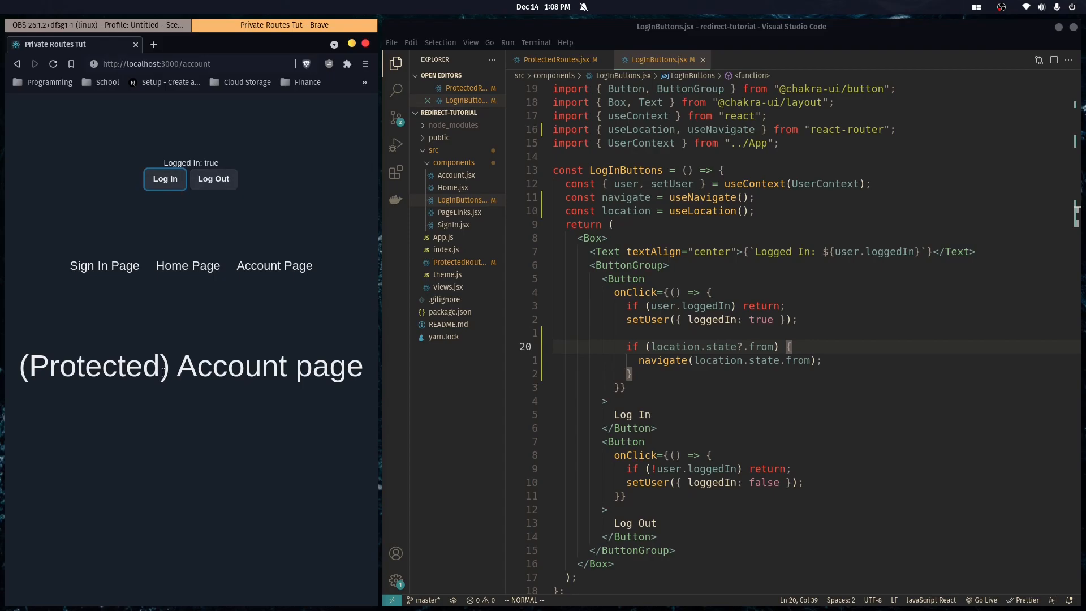
click(187, 265)
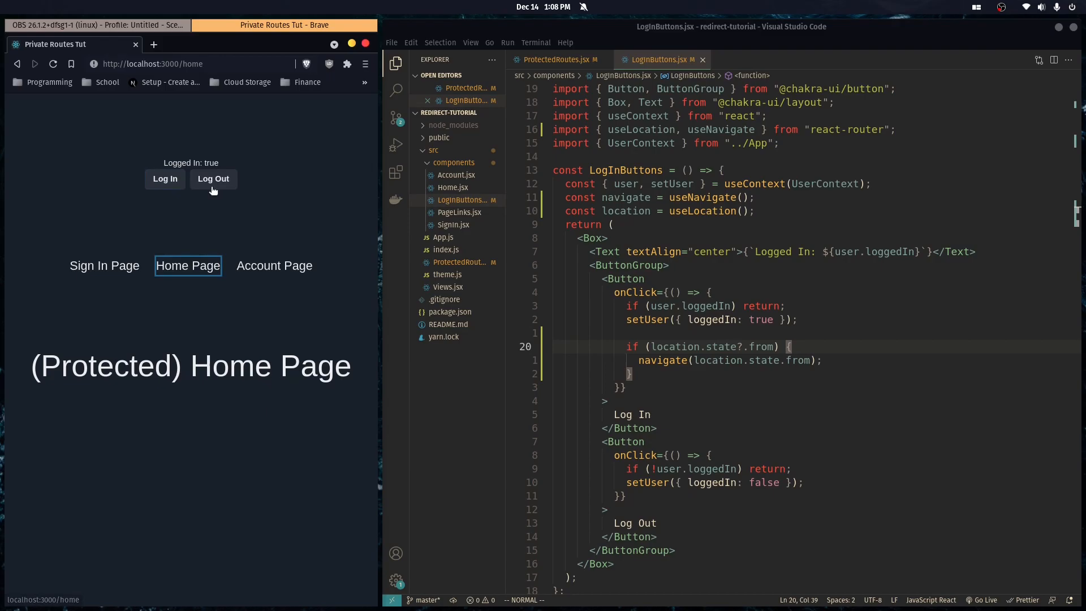
click(275, 265)
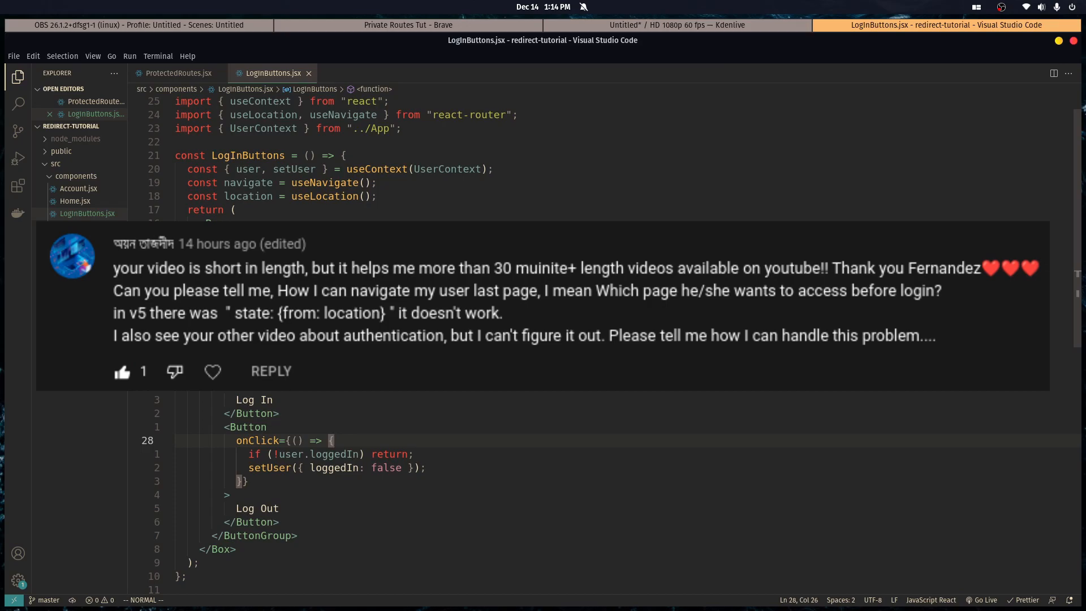
mouse_move(395, 394)
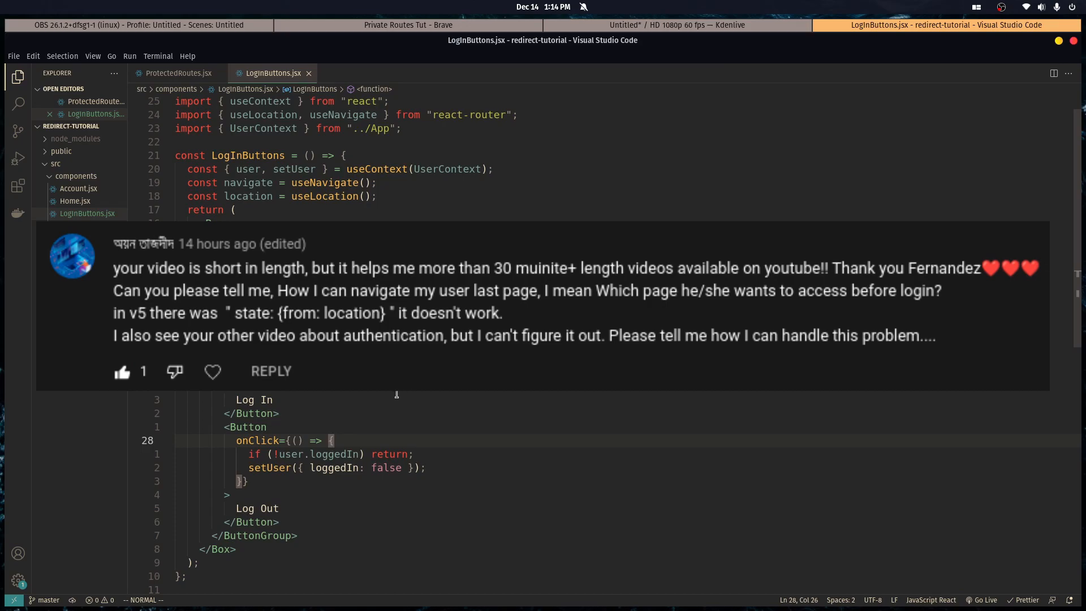